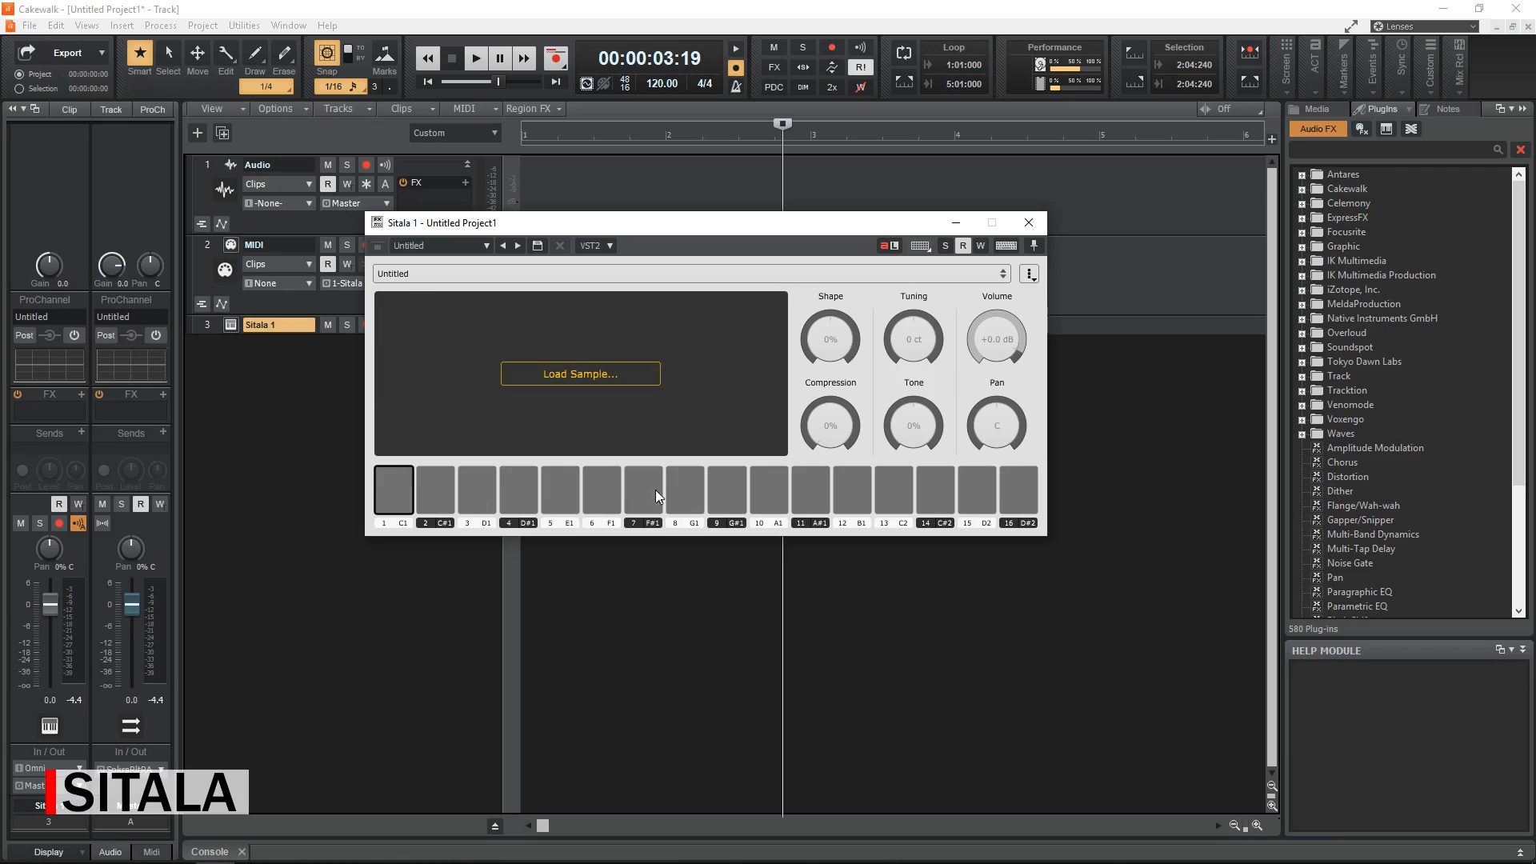
{"action": "mouse_move", "coordinate": [1002, 493]}
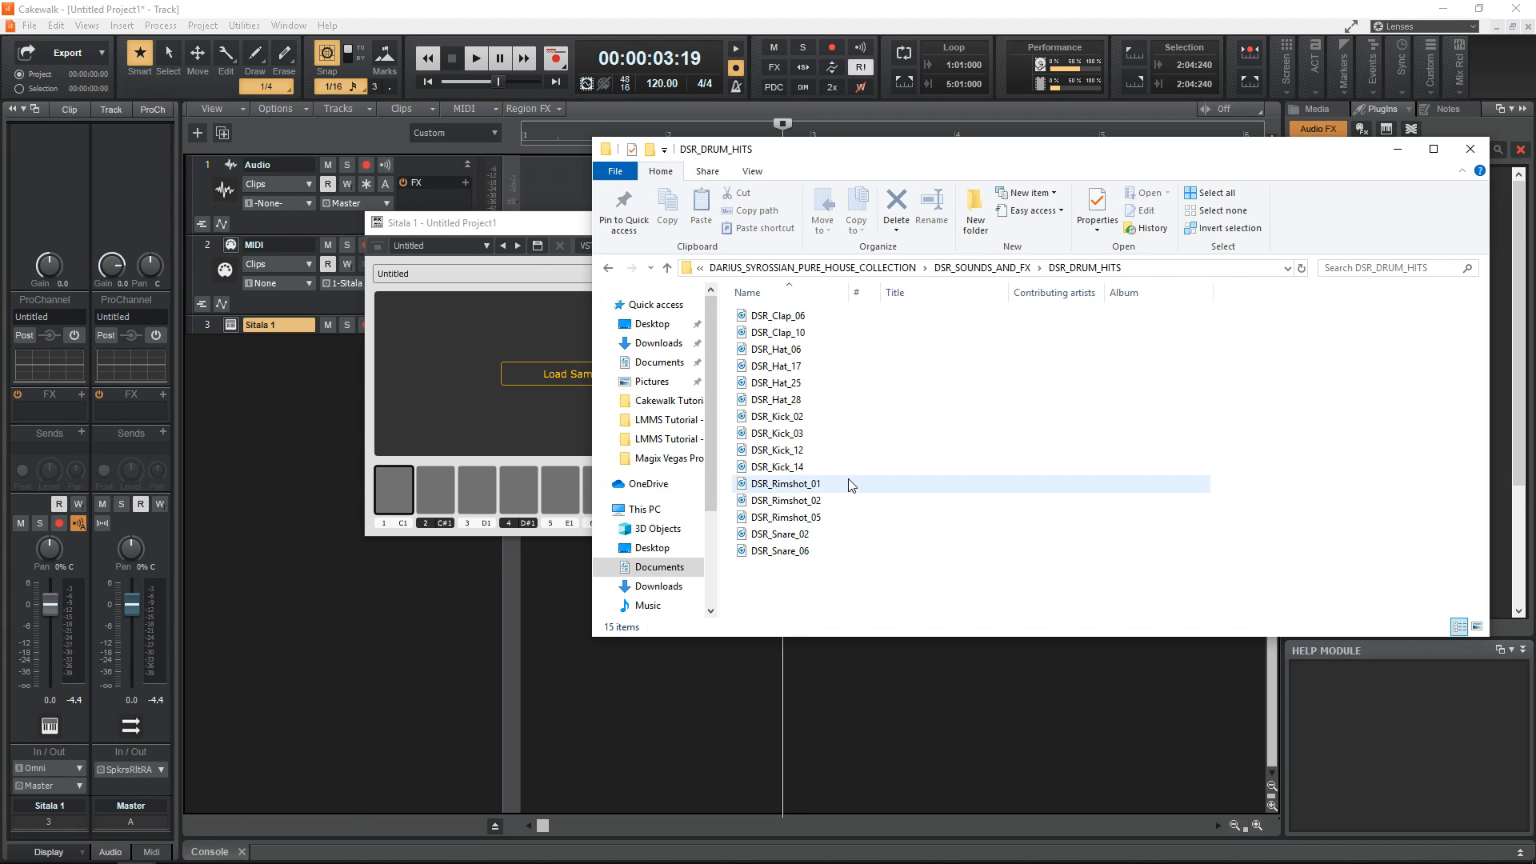
Load DSR_Kick_14 onto Sitala pad 1 and DSR_Clap_10 onto pad 3
{"action": "left_click", "coordinate": [778, 466]}
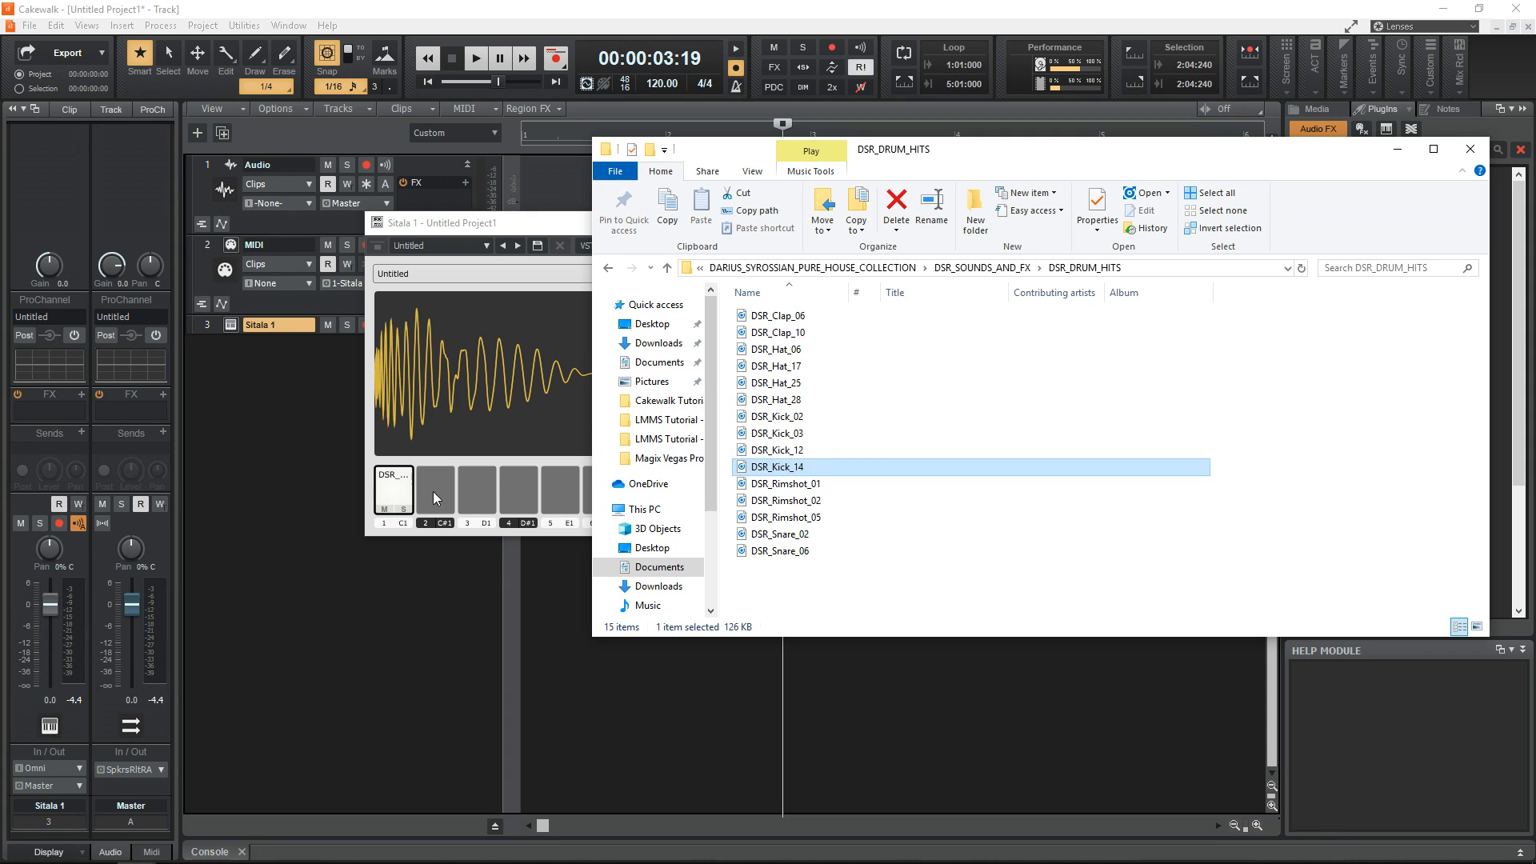
{"action": "mouse_move", "coordinate": [784, 534]}
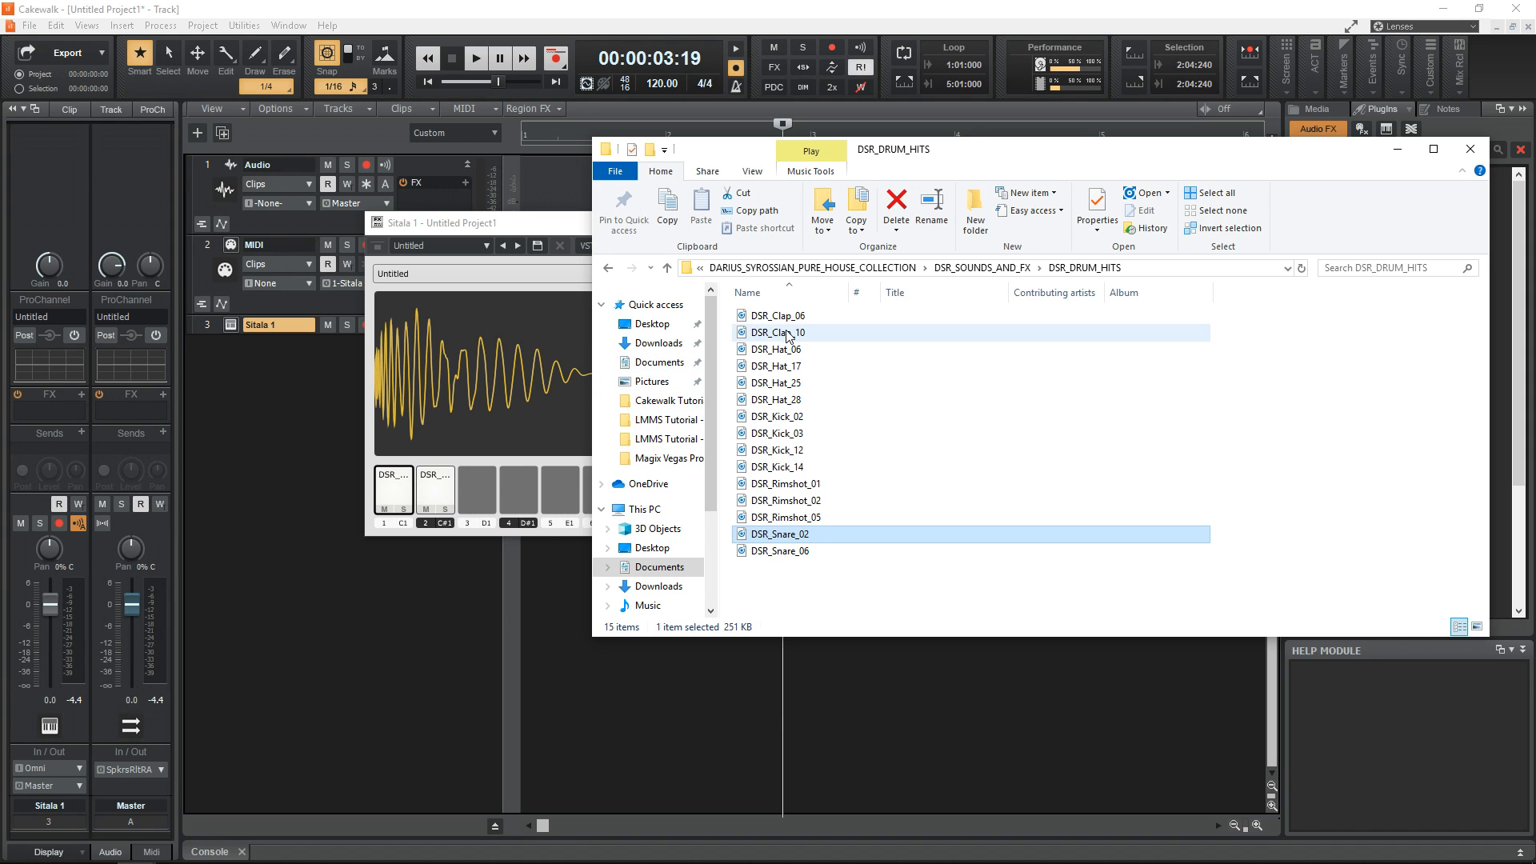
{"action": "left_click", "coordinate": [778, 333]}
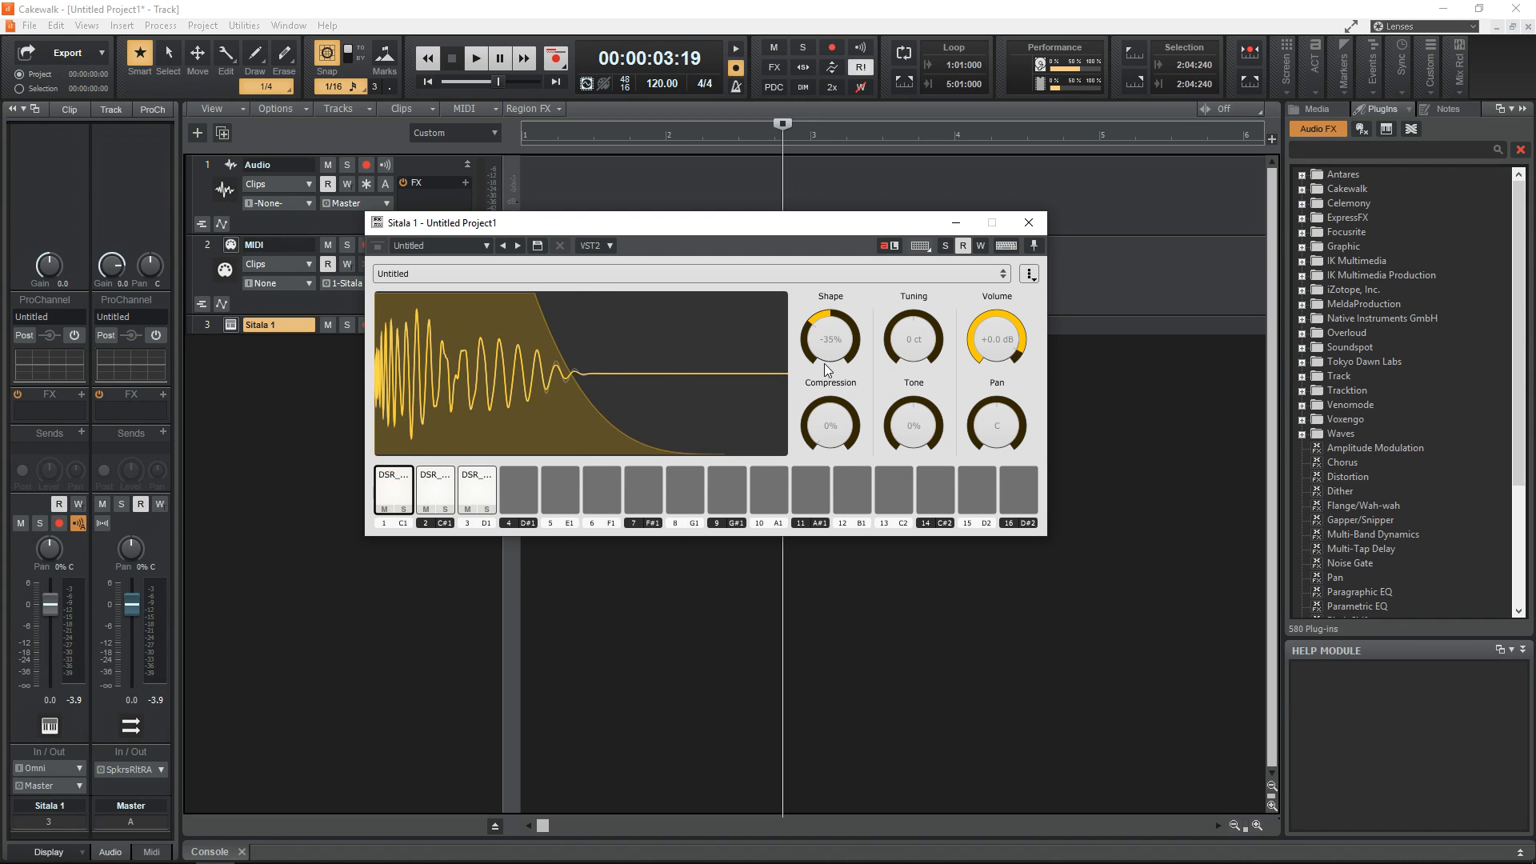
Set the kick pad to Shape -42%, Compression 7%, Tuning -758 ct and preview it
{"action": "left_click_drag", "start_coordinate": [830, 337], "coordinate": [830, 352]}
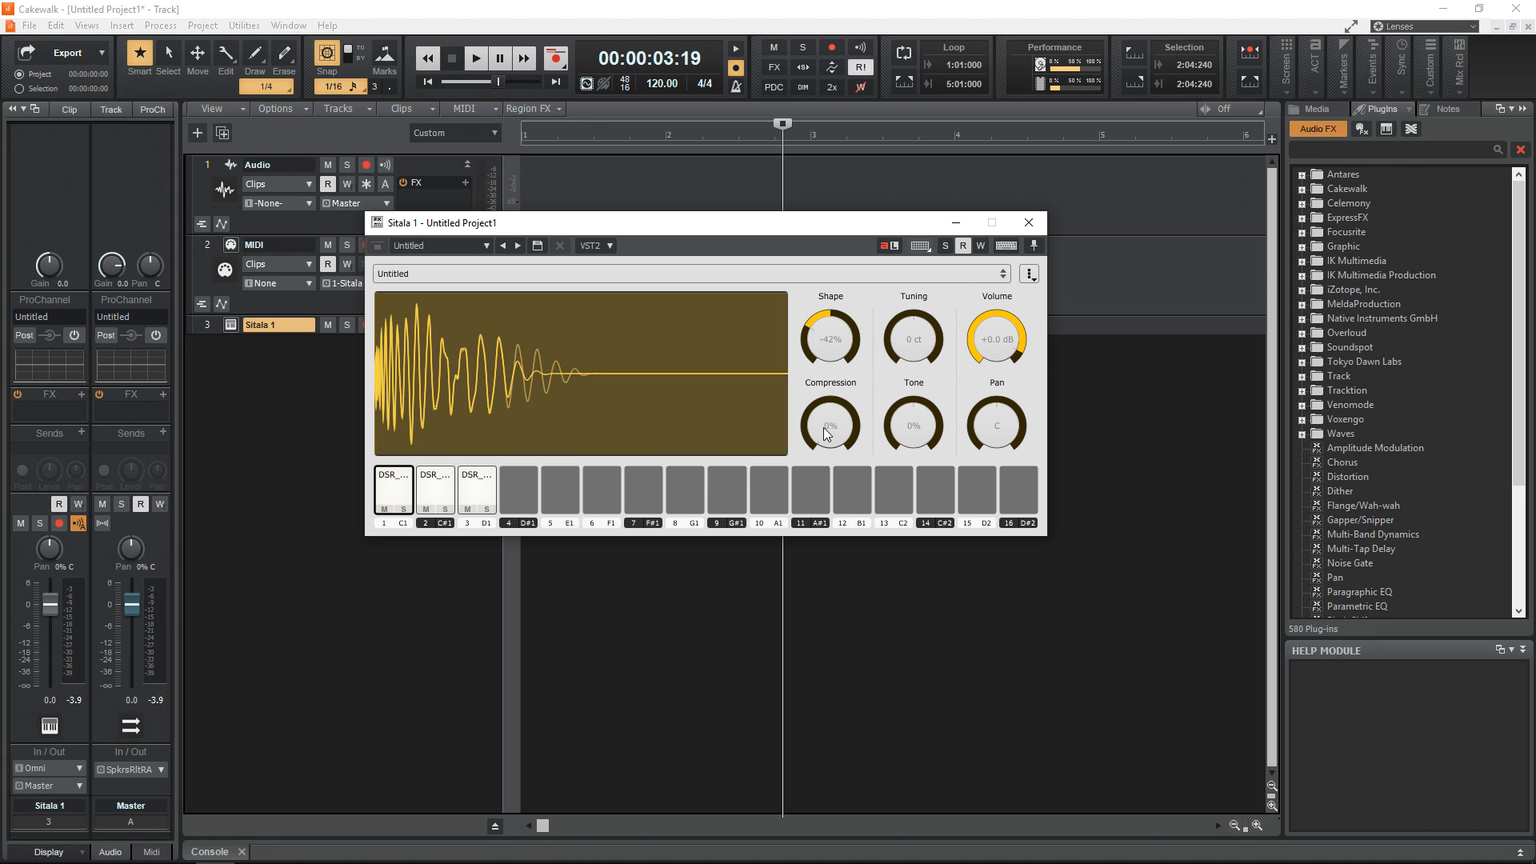
{"action": "left_click_drag", "start_coordinate": [829, 426], "coordinate": [829, 410]}
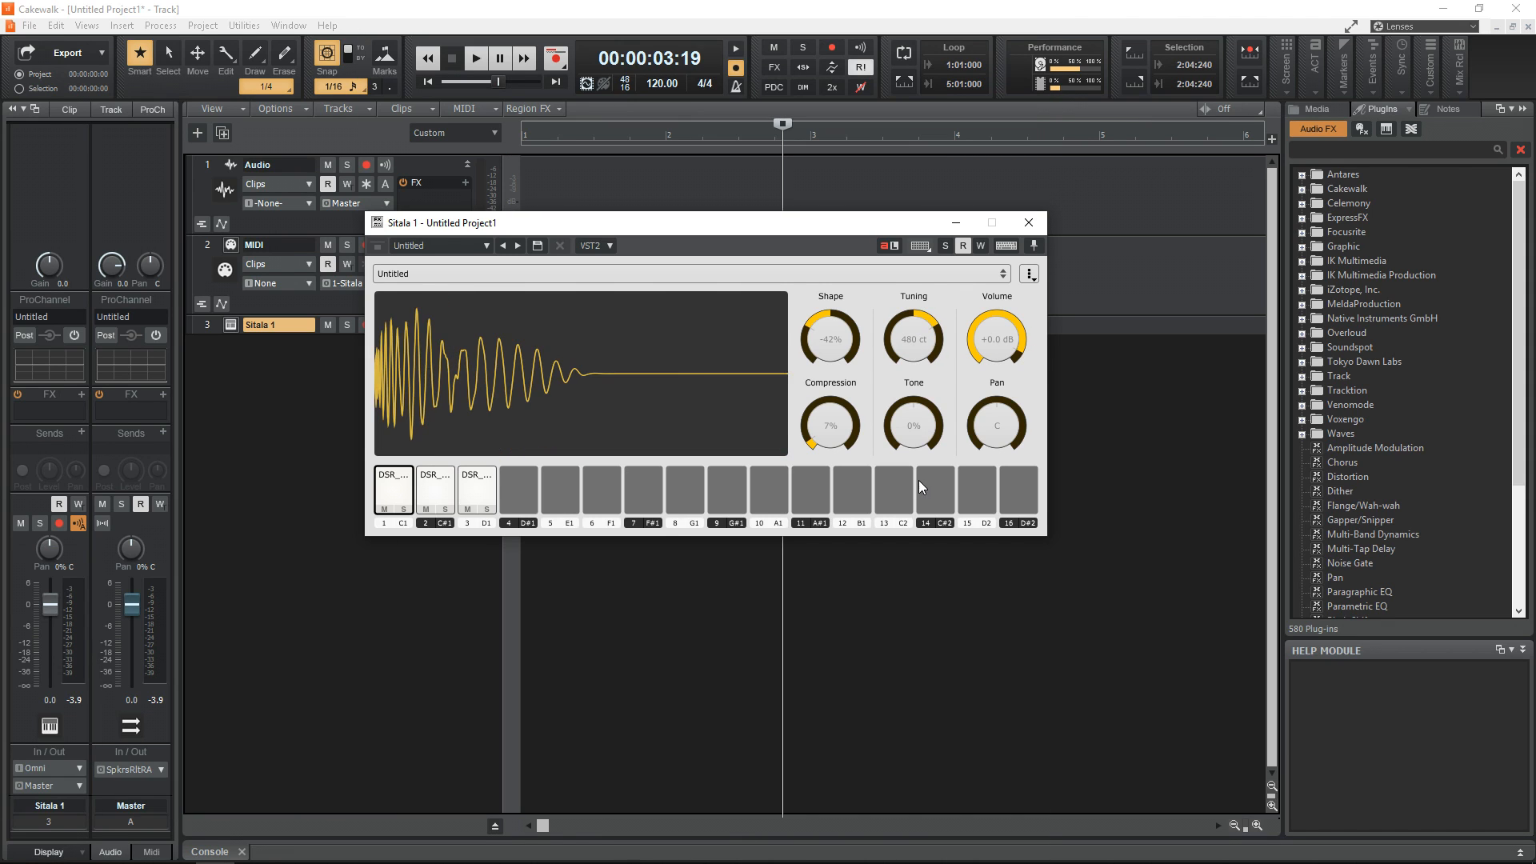
{"action": "left_click_drag", "start_coordinate": [913, 338], "coordinate": [914, 421]}
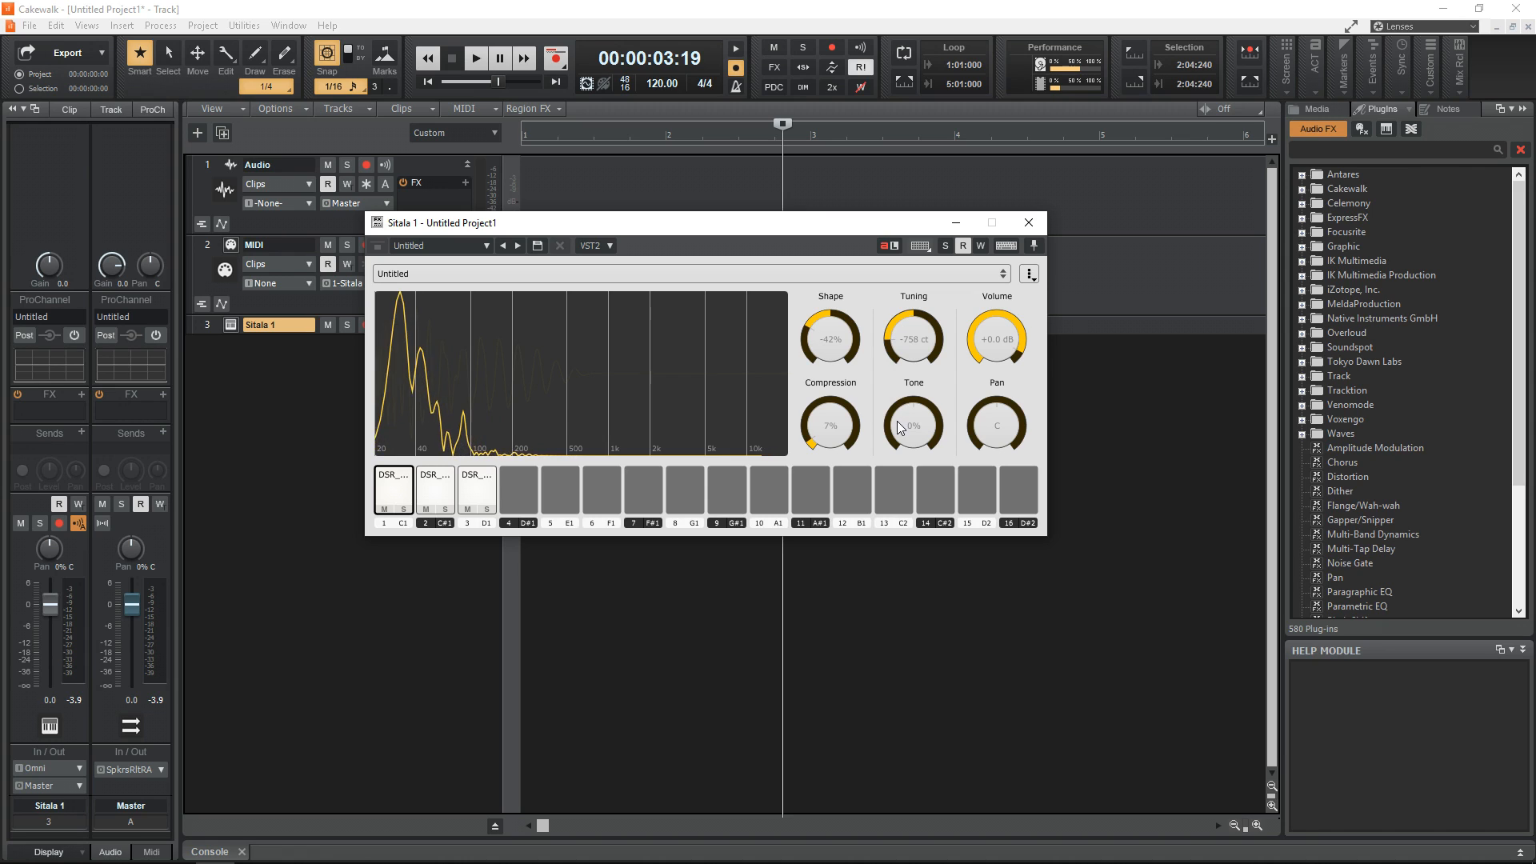
{"action": "left_click", "coordinate": [392, 486]}
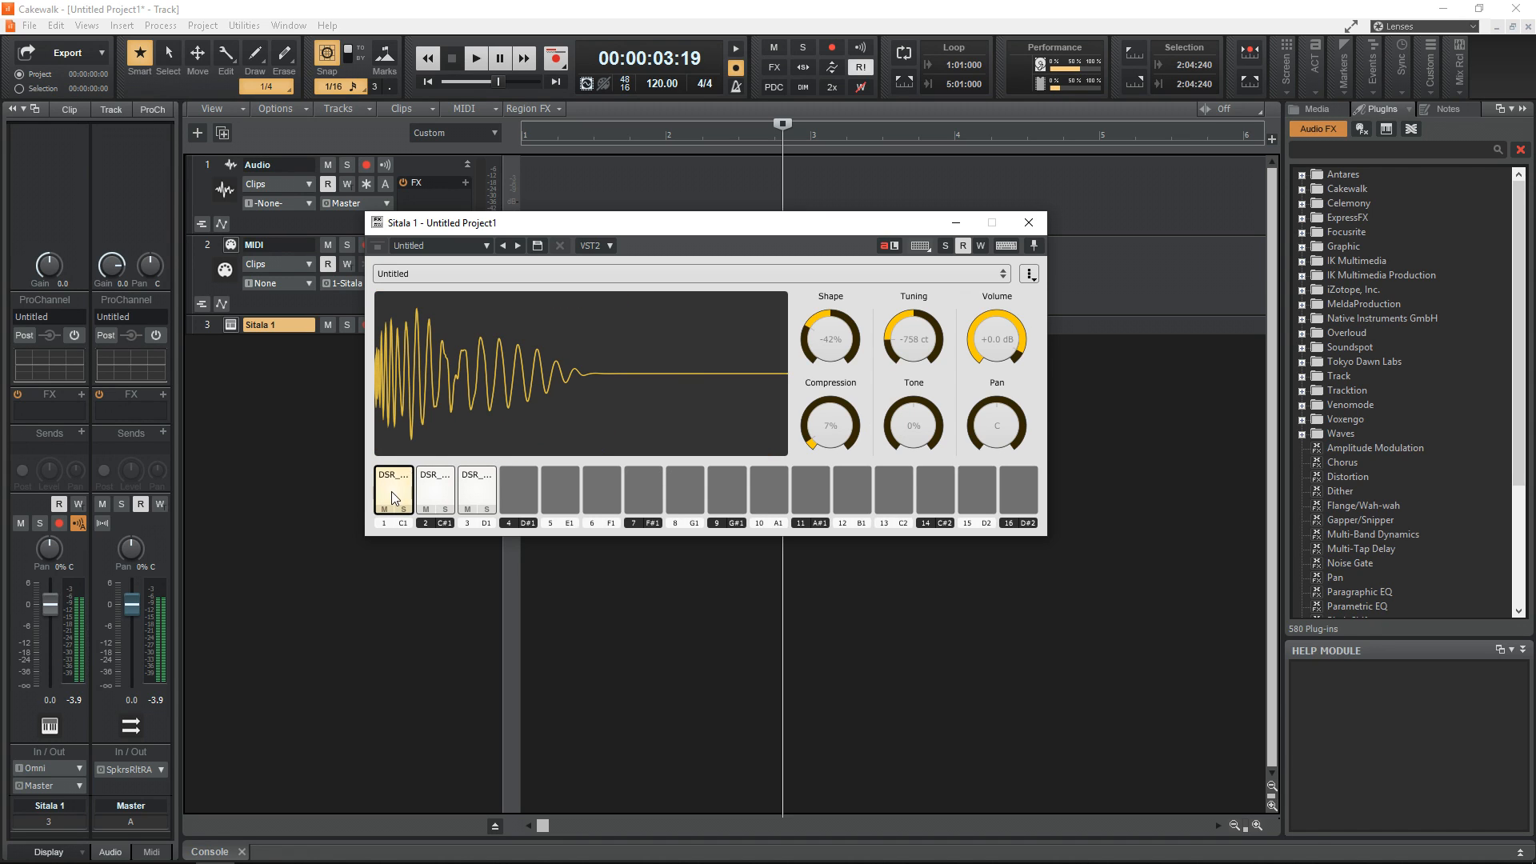
Switch Sitala to the Classic 08 kit, discarding the custom pads, and audition the snare and bass drum
{"action": "left_click", "coordinate": [691, 273]}
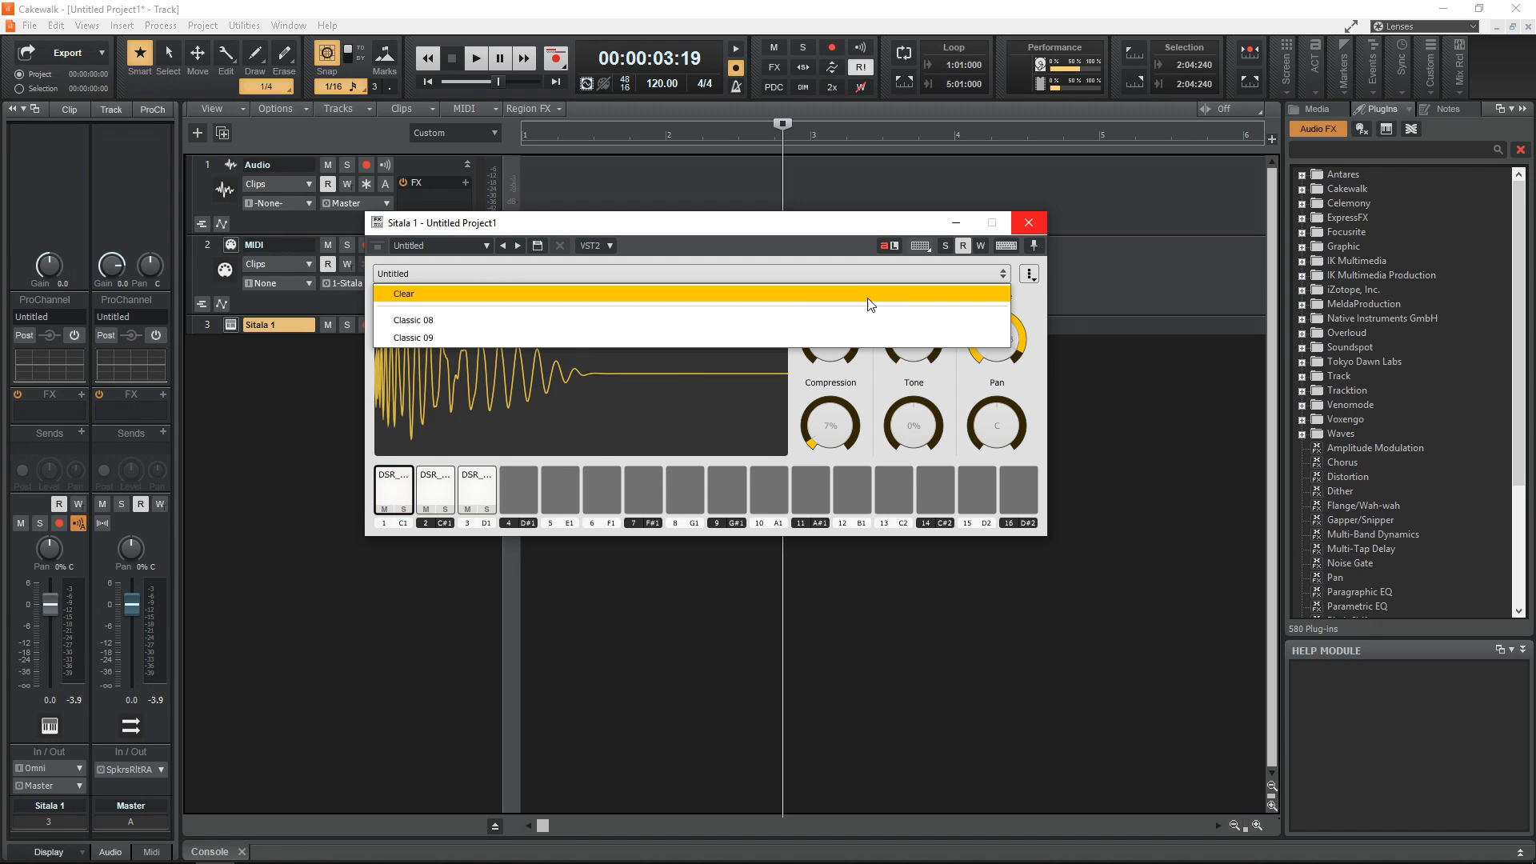
{"action": "left_click", "coordinate": [413, 320]}
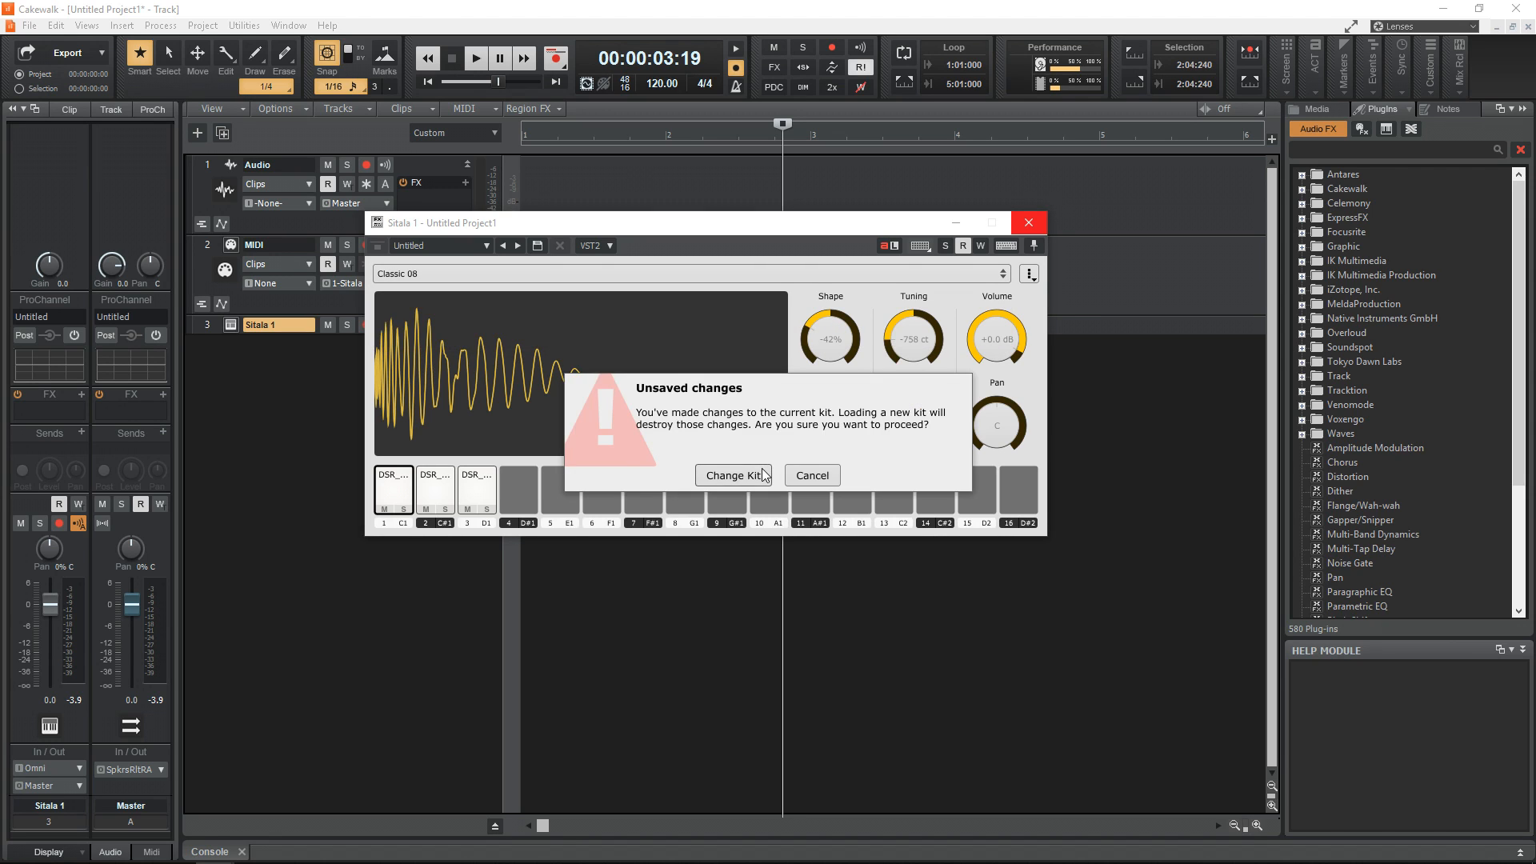
{"action": "left_click", "coordinate": [733, 475]}
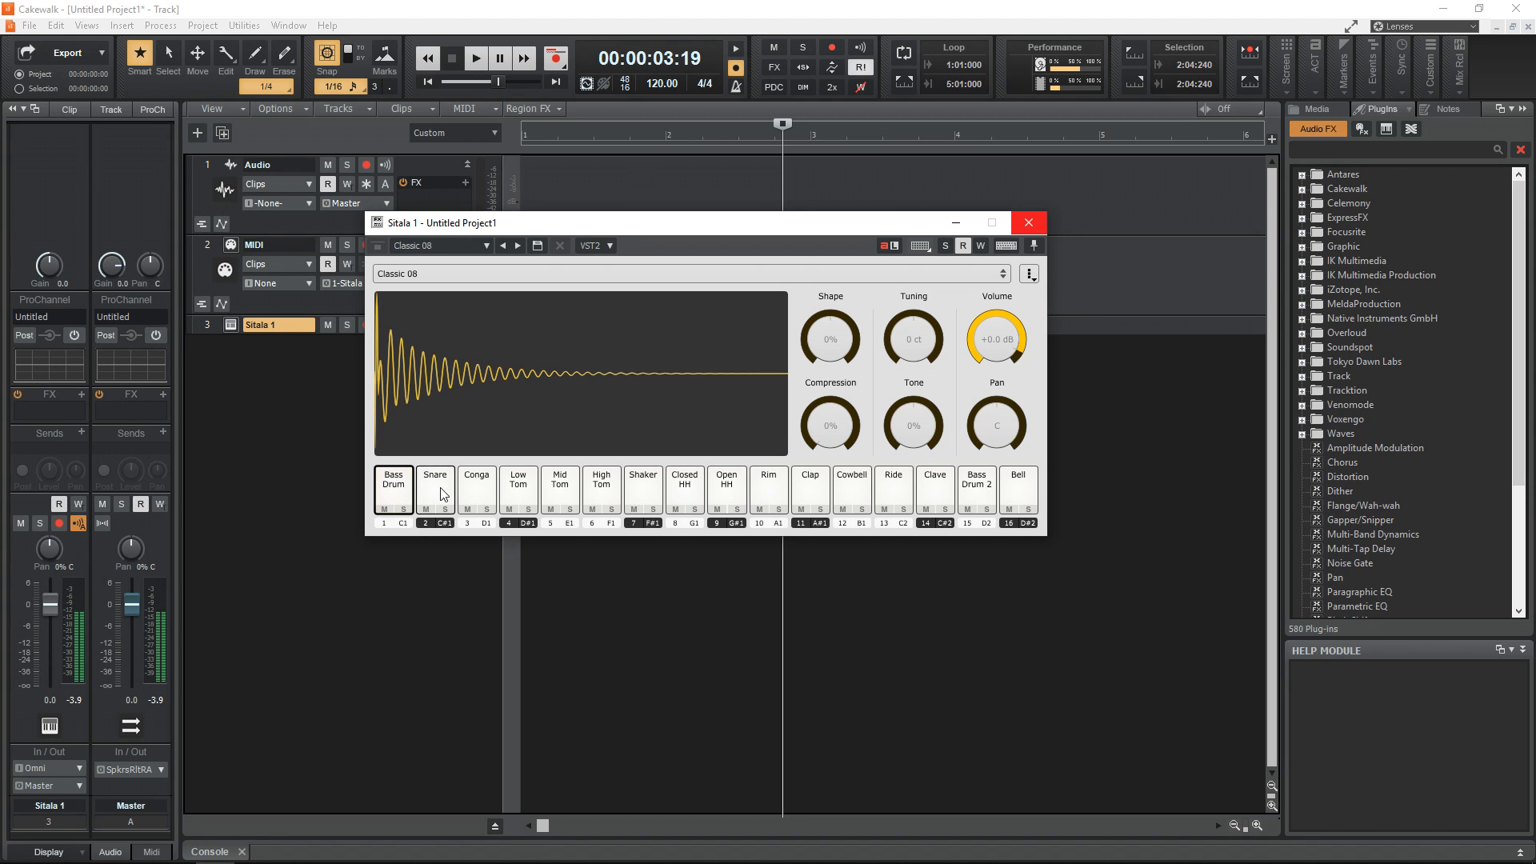
{"action": "left_click", "coordinate": [436, 487]}
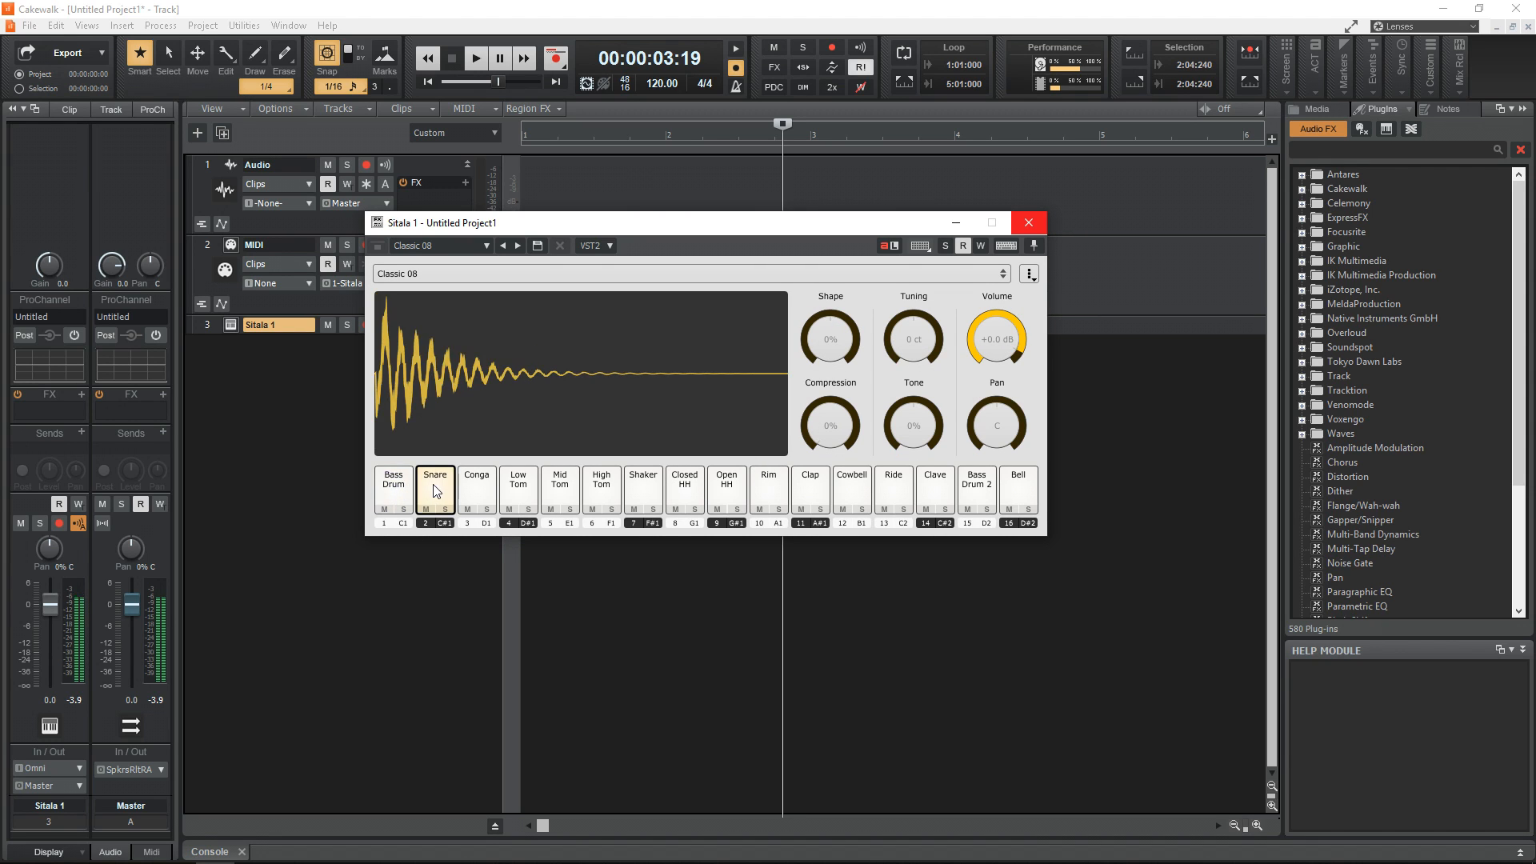
{"action": "left_click", "coordinate": [393, 484]}
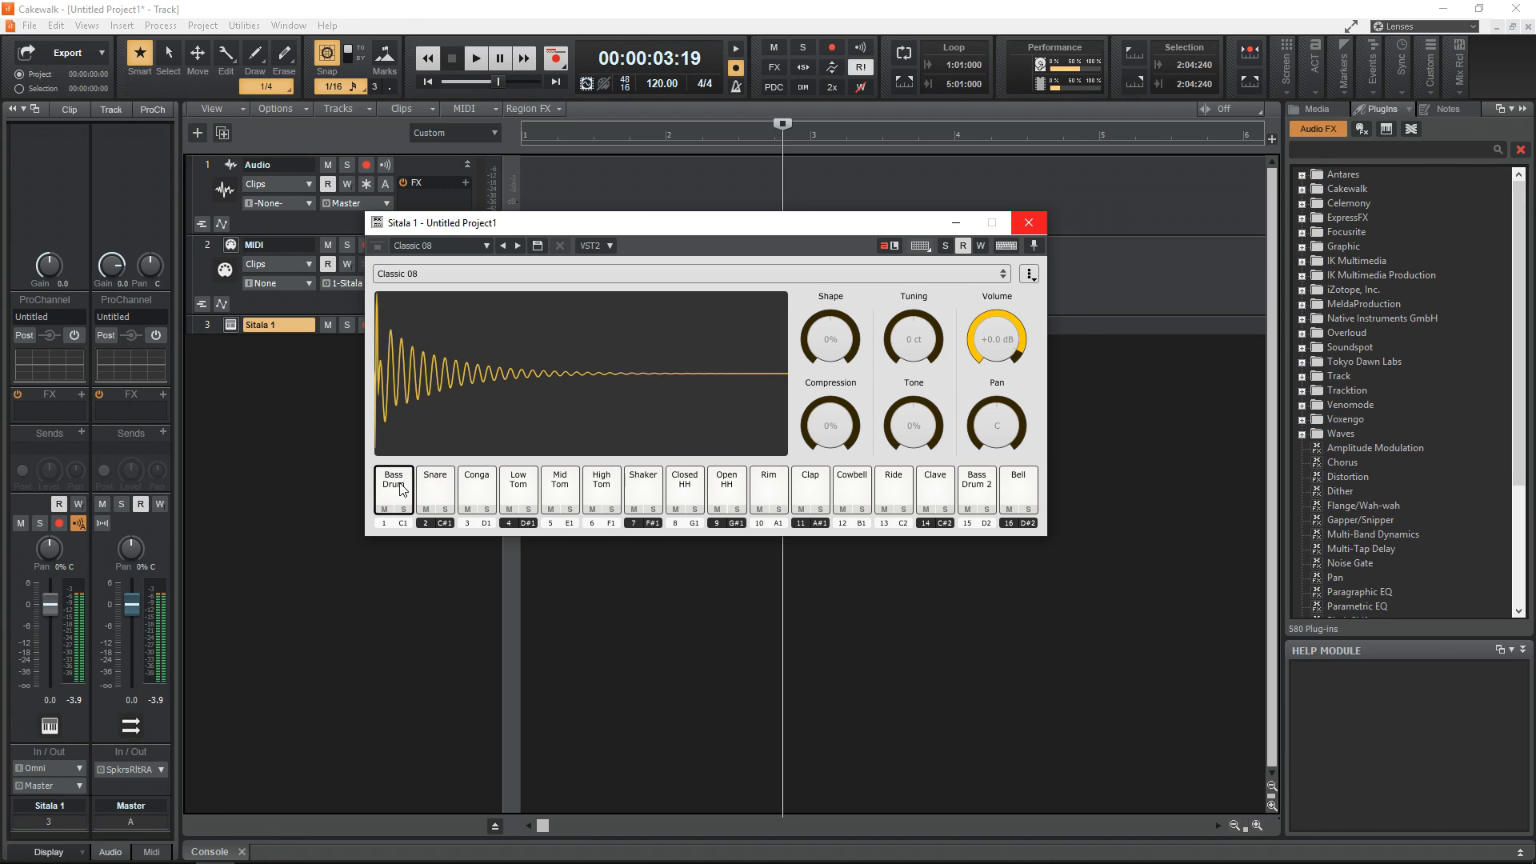
Switch to the Classic 09 kit and audition its high tom and bass drum pads
{"action": "left_click", "coordinate": [433, 487]}
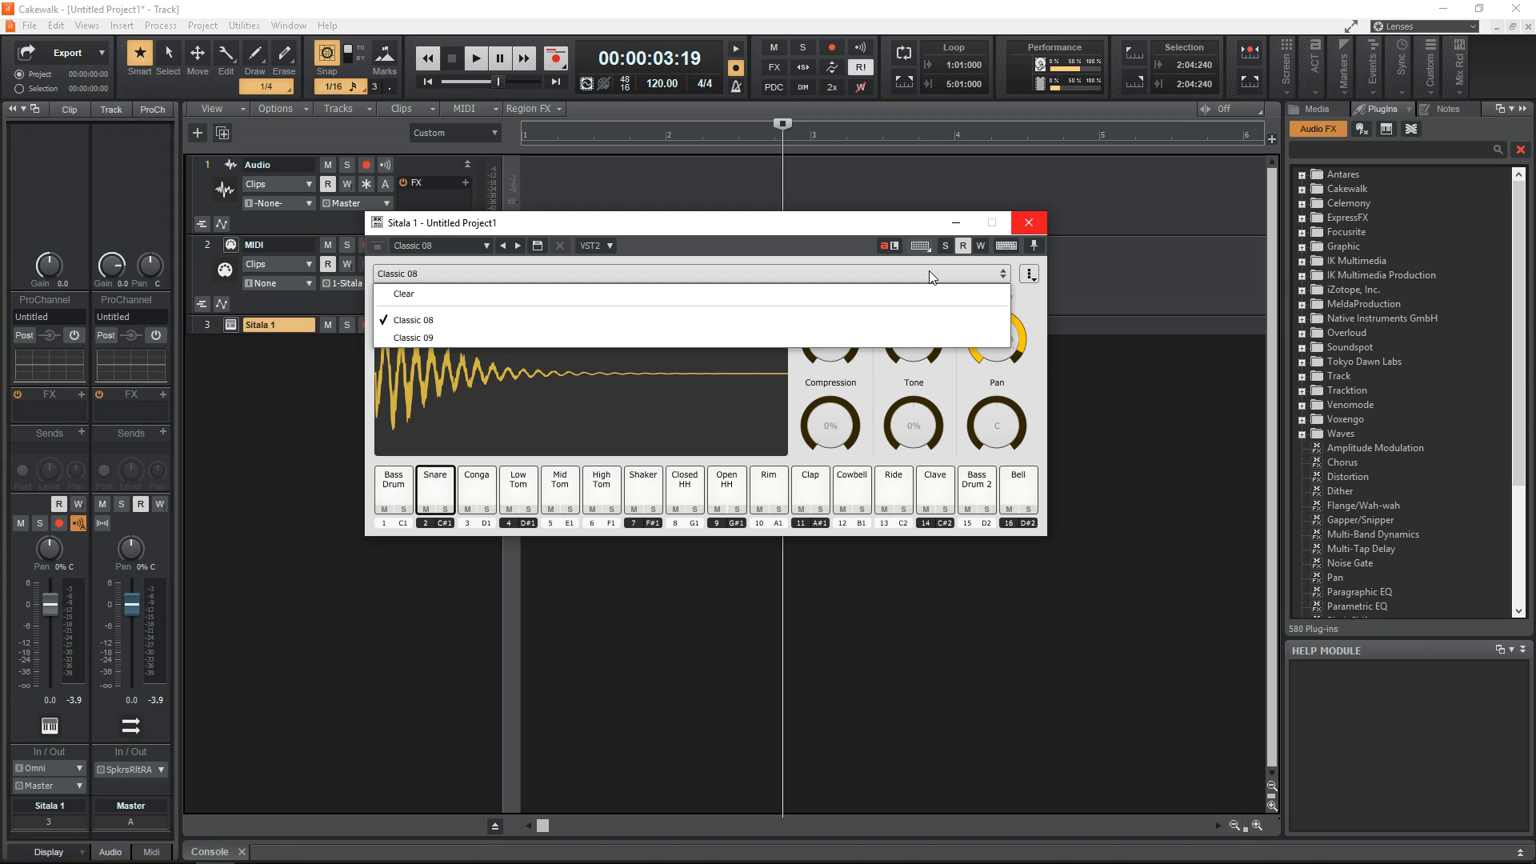
{"action": "left_click", "coordinate": [416, 338]}
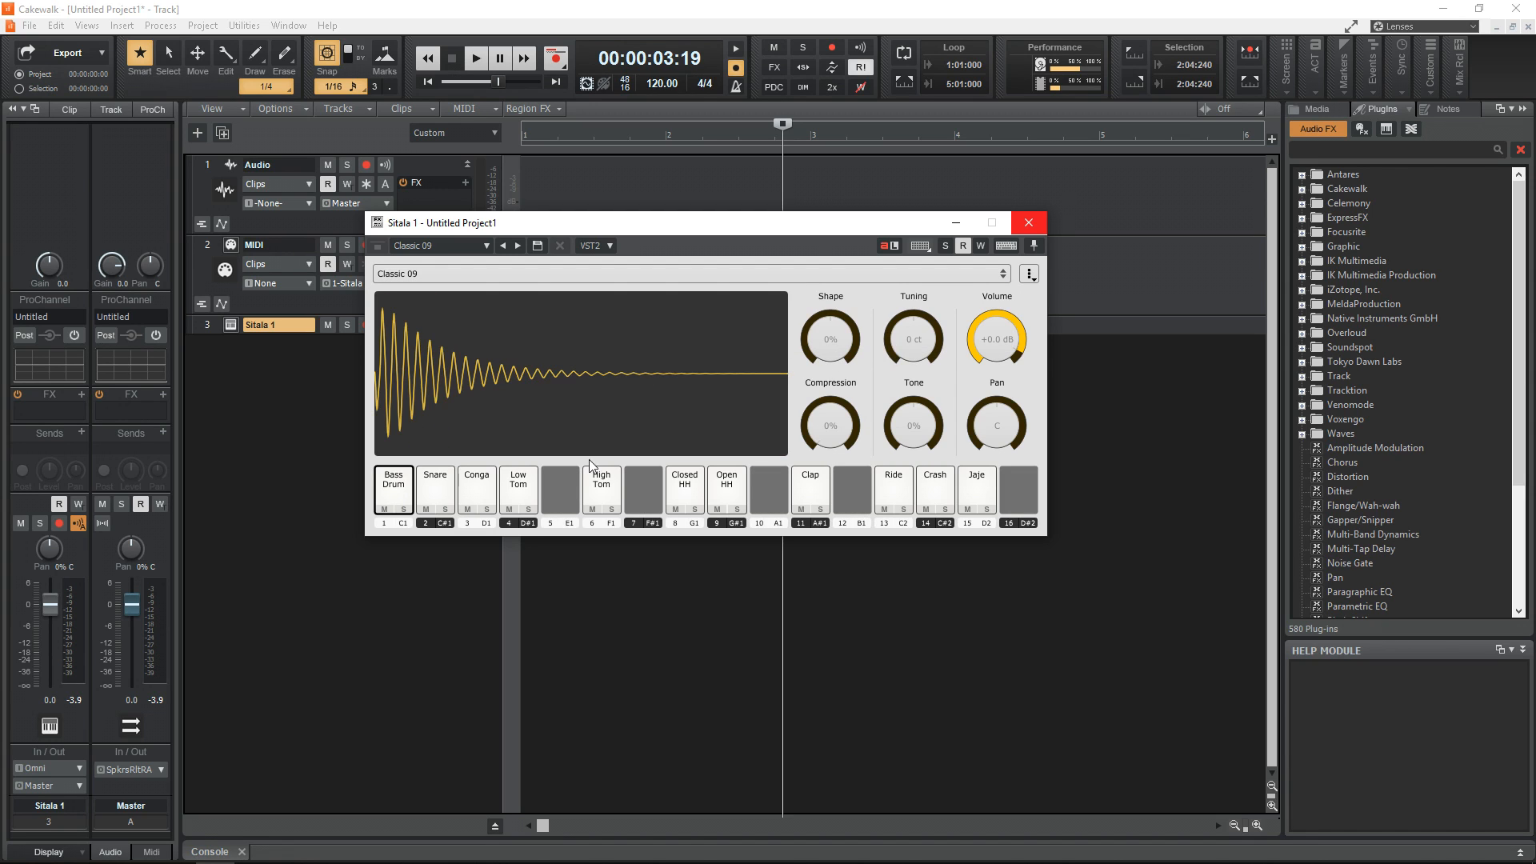
{"action": "left_click", "coordinate": [393, 486]}
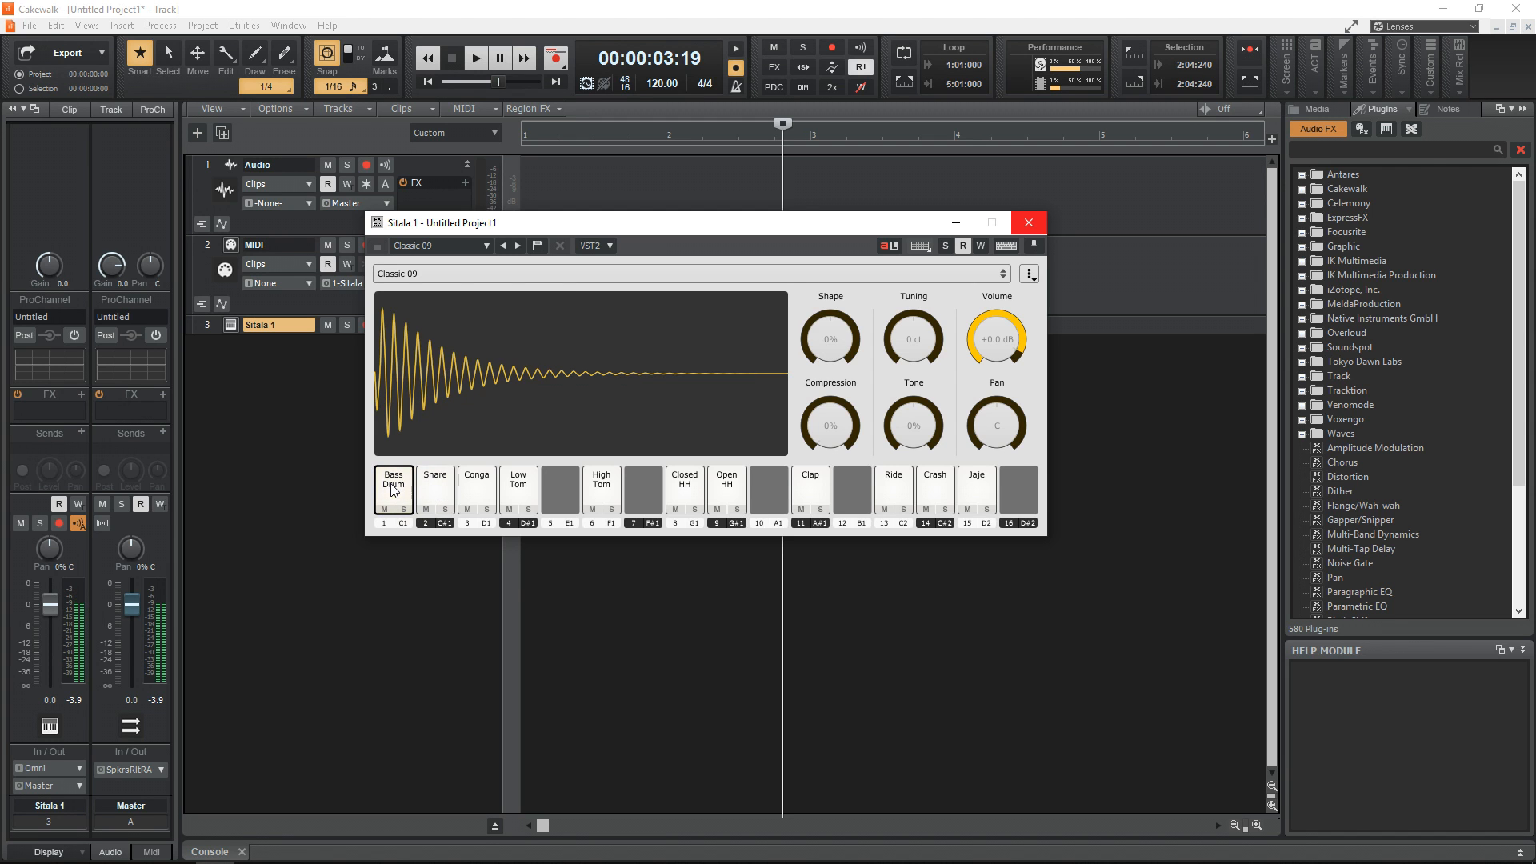
{"action": "left_click", "coordinate": [435, 480]}
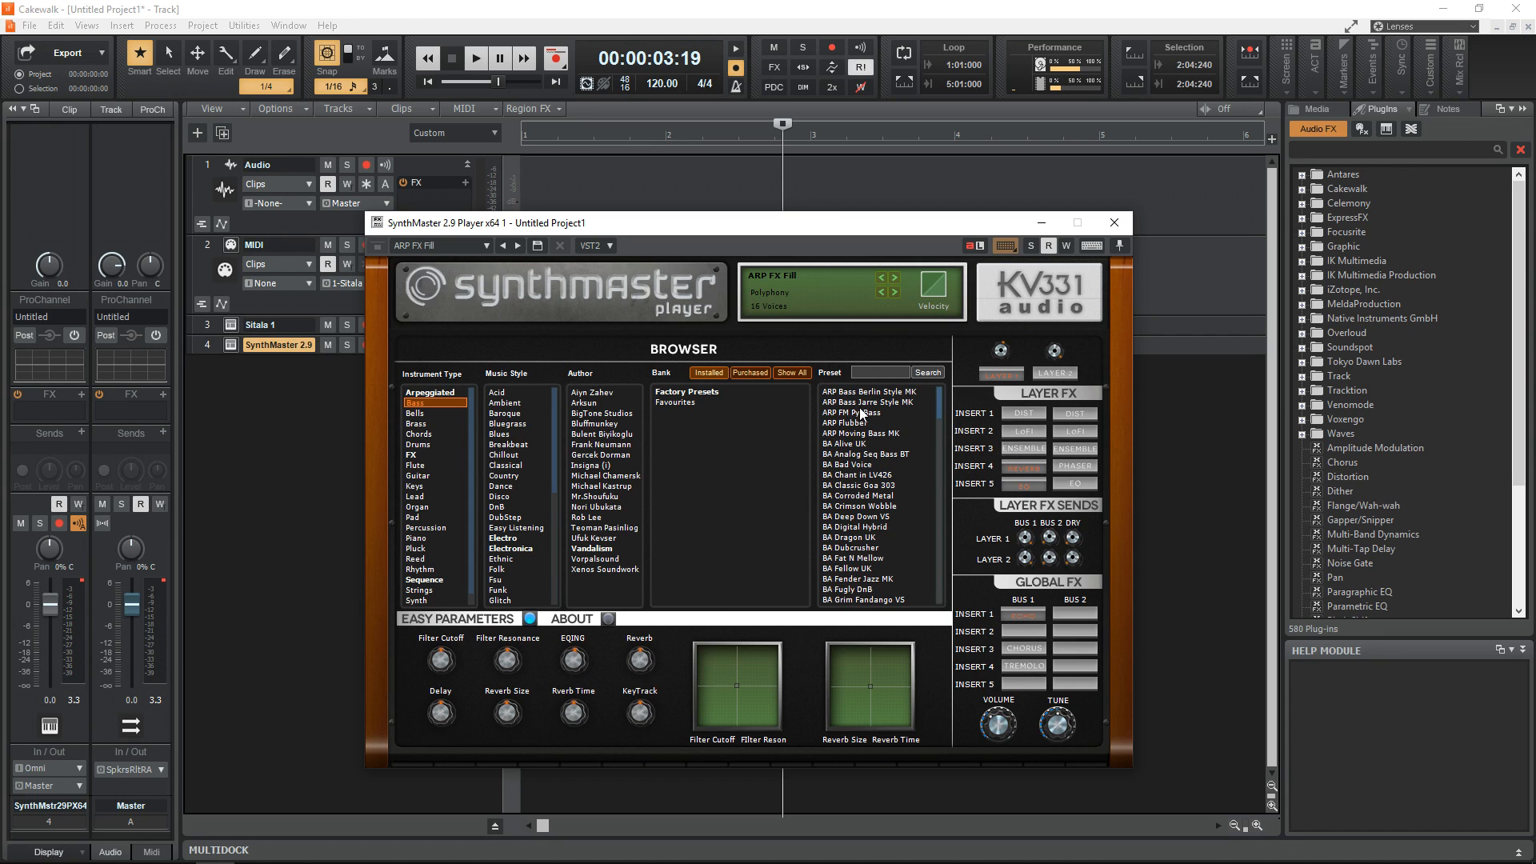
Audition the ARP FM PsyBass and BA Bad Voice bass presets, then filter to Keys instruments
{"action": "left_click", "coordinate": [860, 413]}
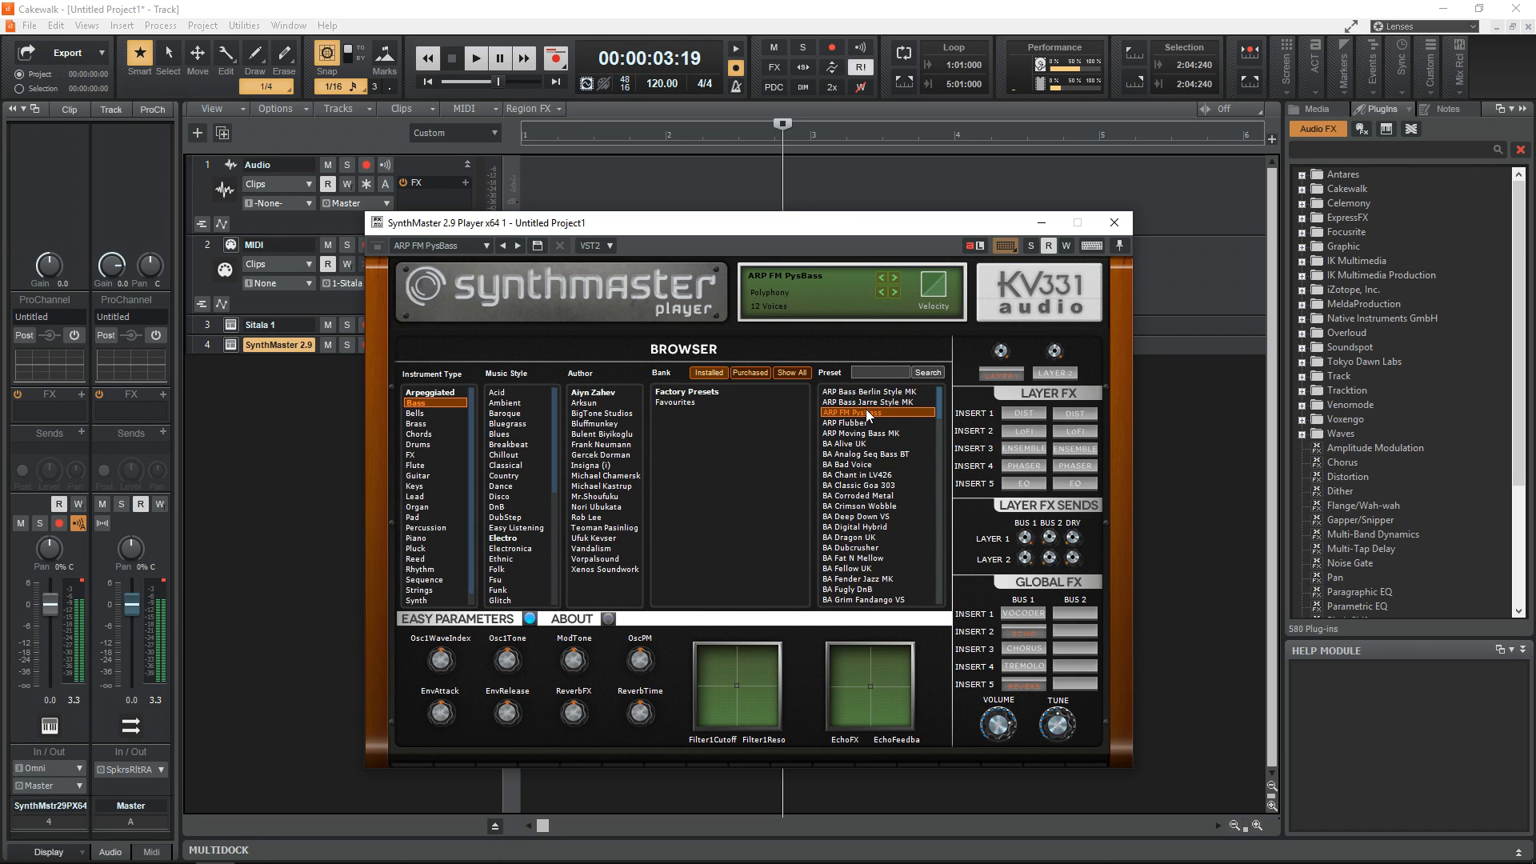
{"action": "mouse_move", "coordinate": [853, 475]}
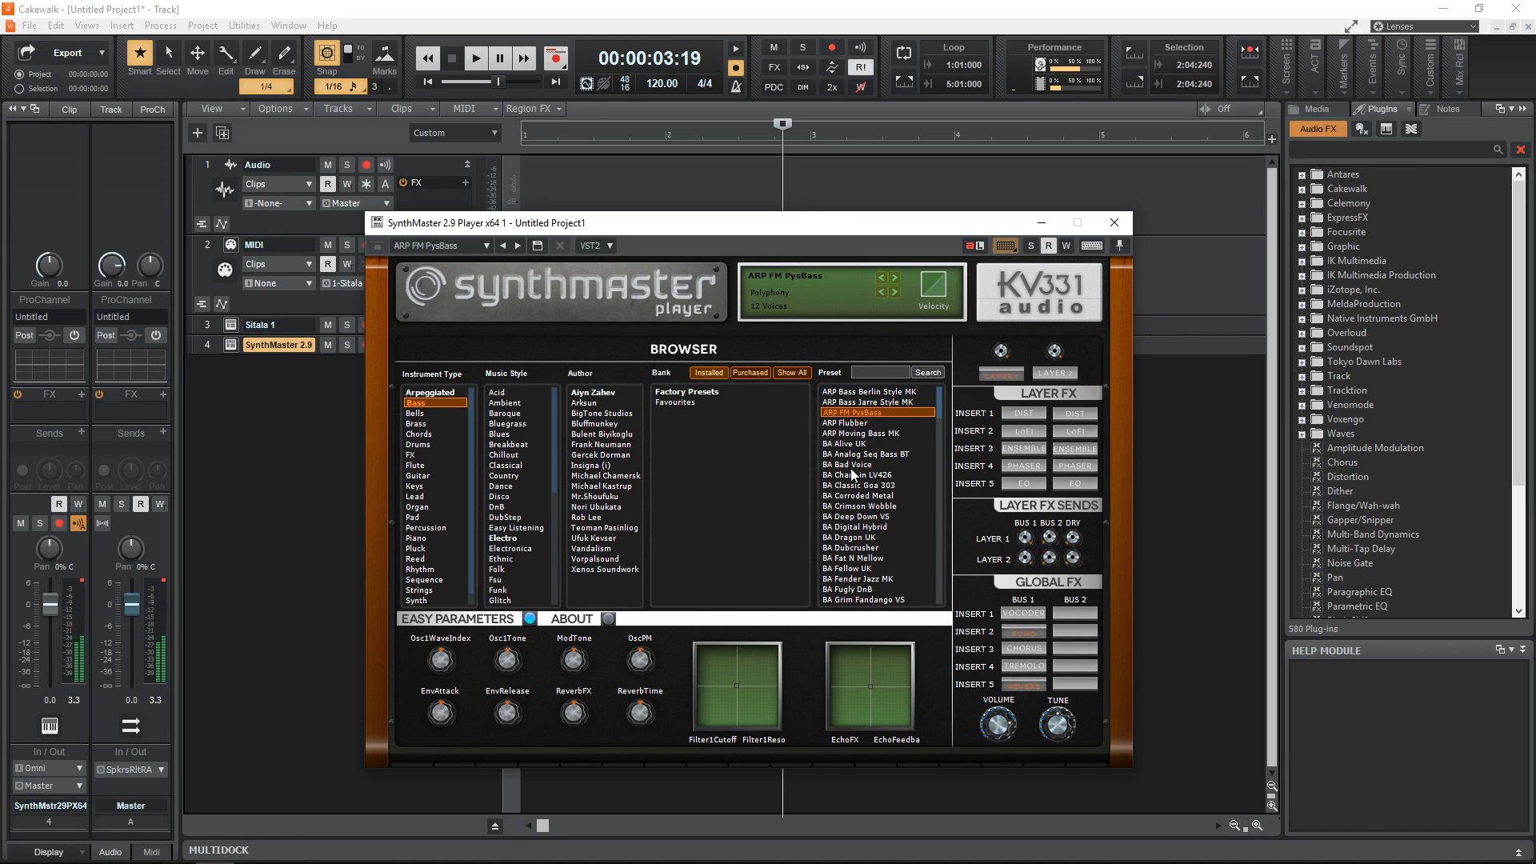
{"action": "left_click", "coordinate": [848, 464]}
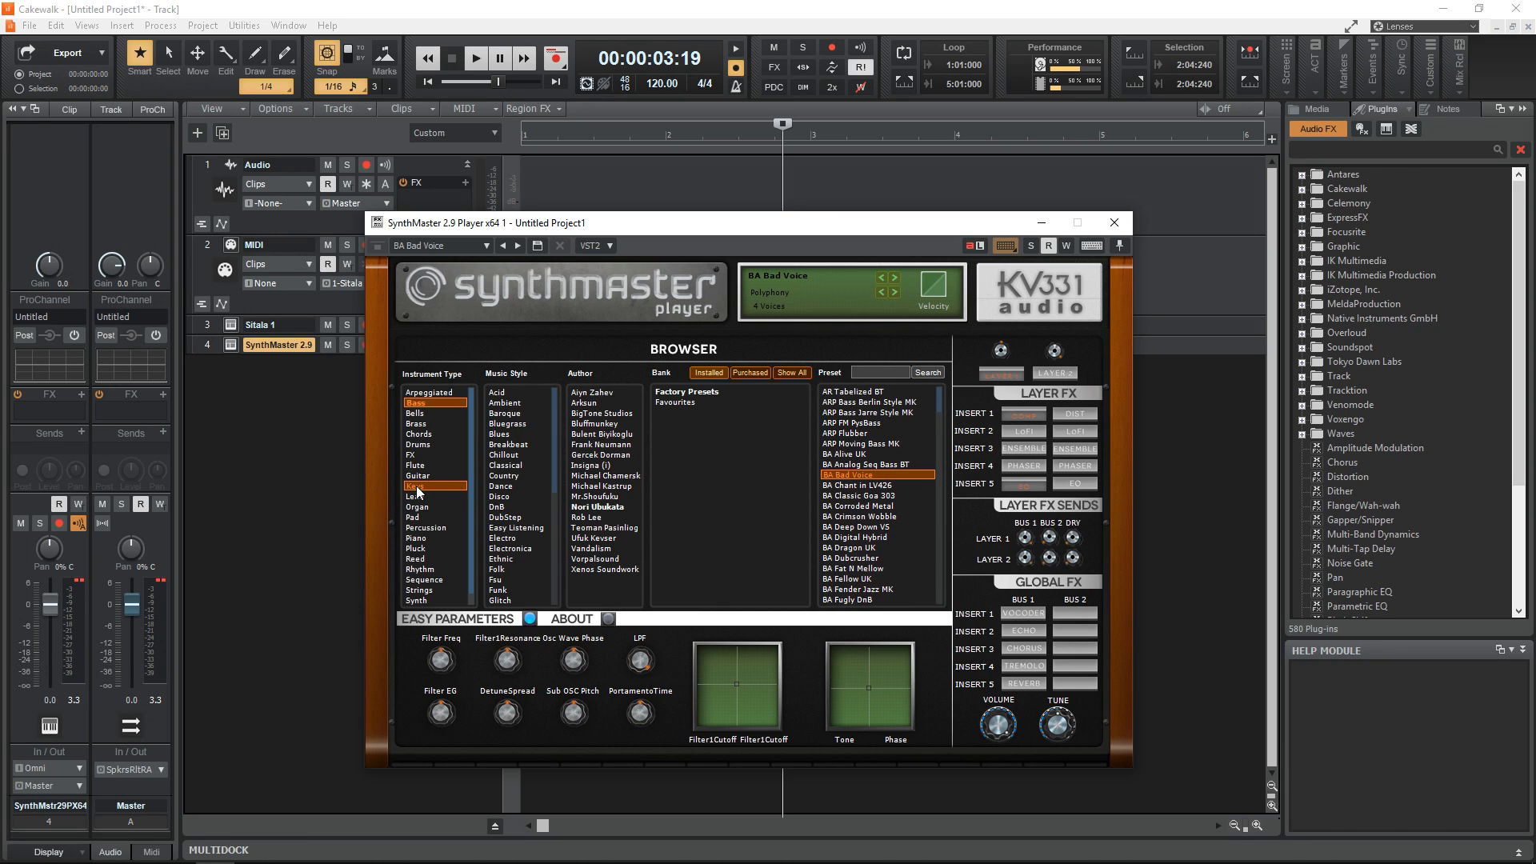
{"action": "left_click", "coordinate": [416, 485]}
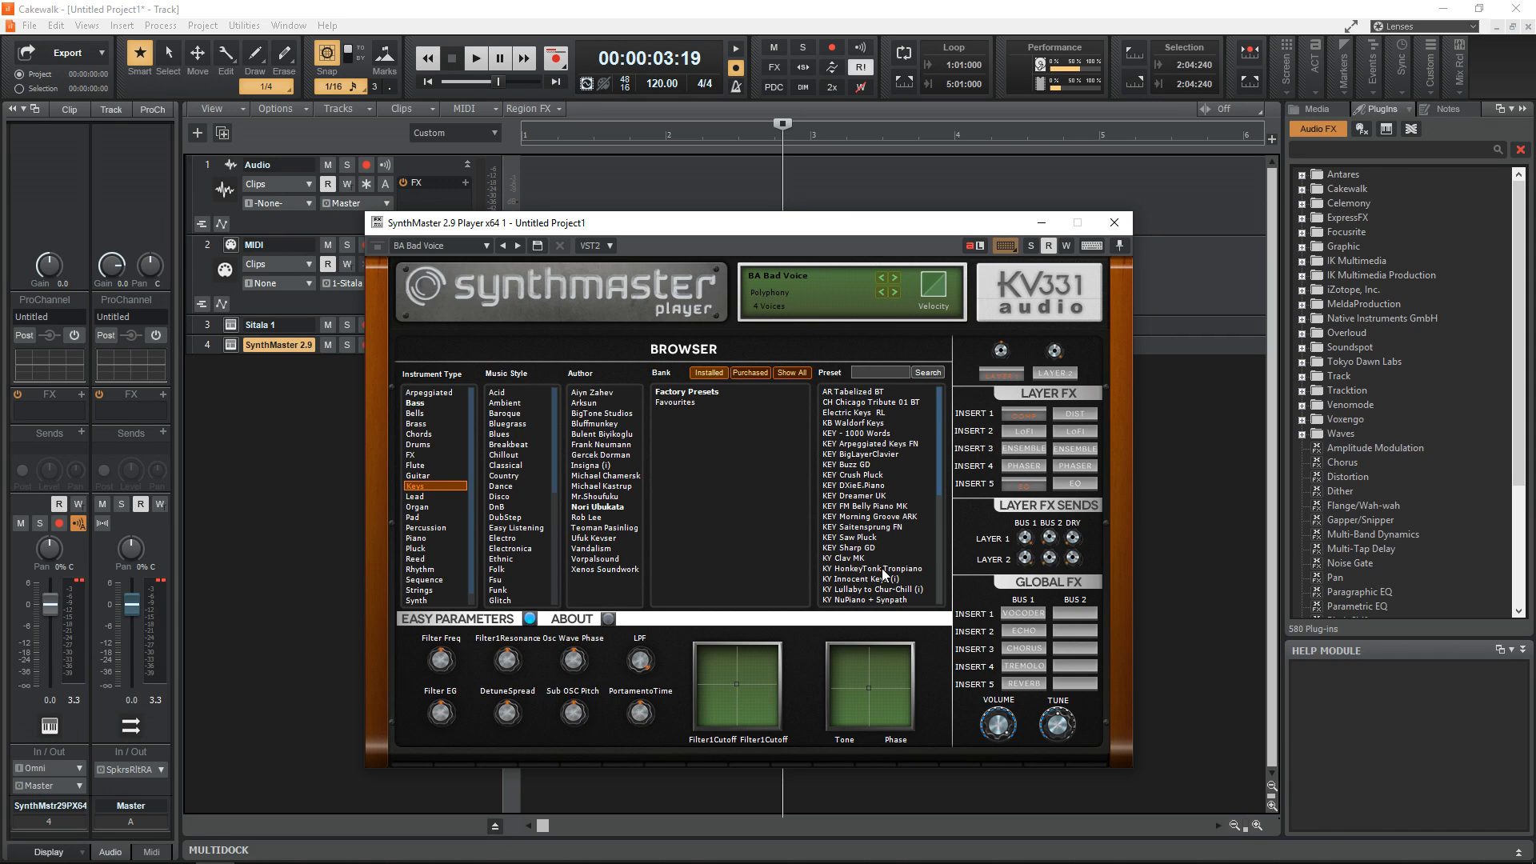
Audition KY Clav MK and settle on the SEQ Rubber Melody AD keys preset
{"action": "left_click", "coordinate": [851, 557]}
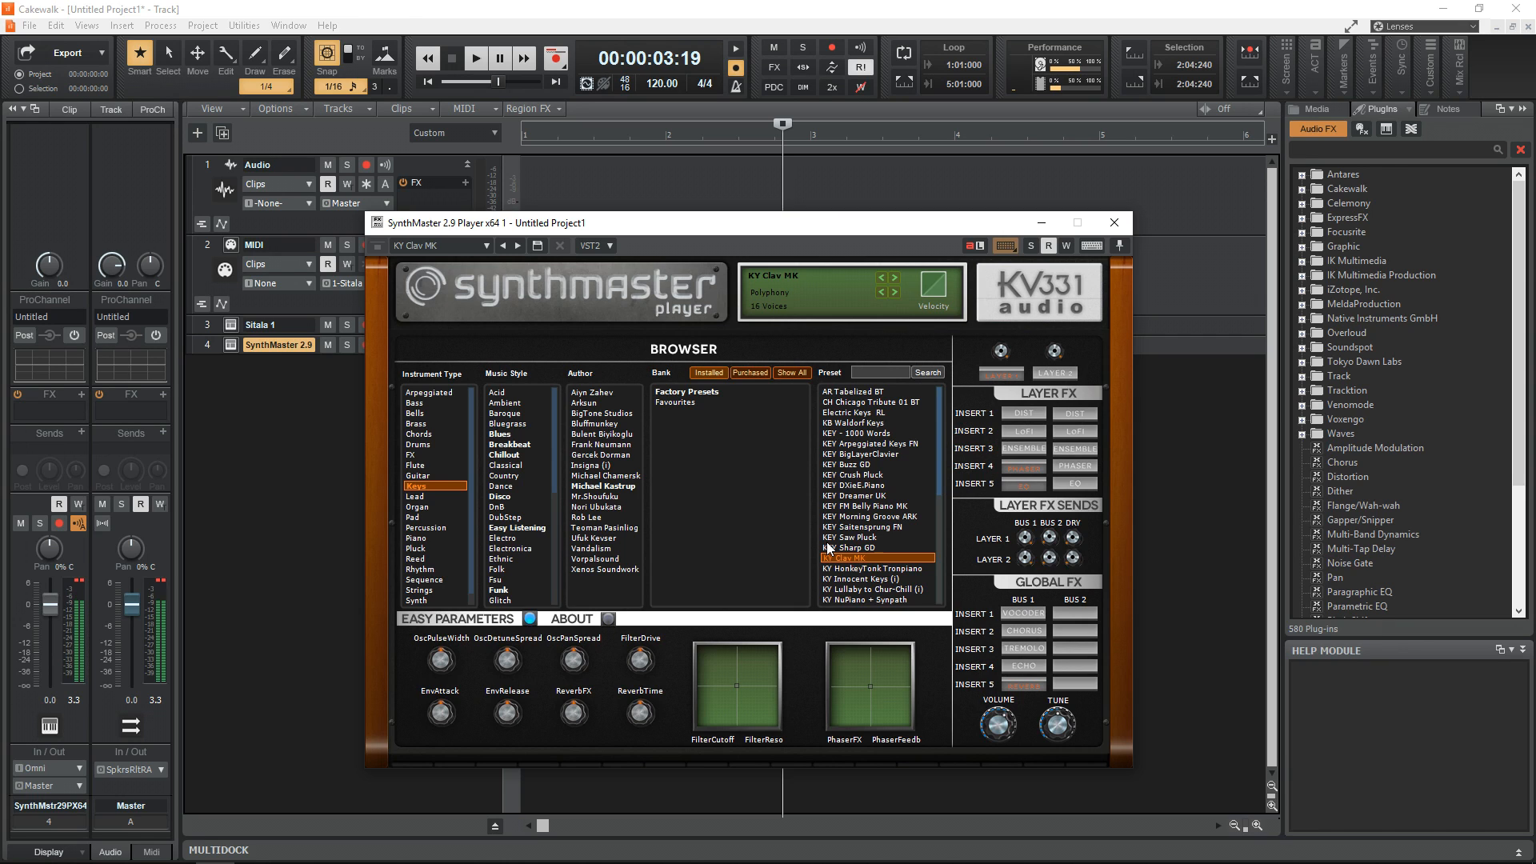
{"action": "left_click", "coordinate": [875, 526]}
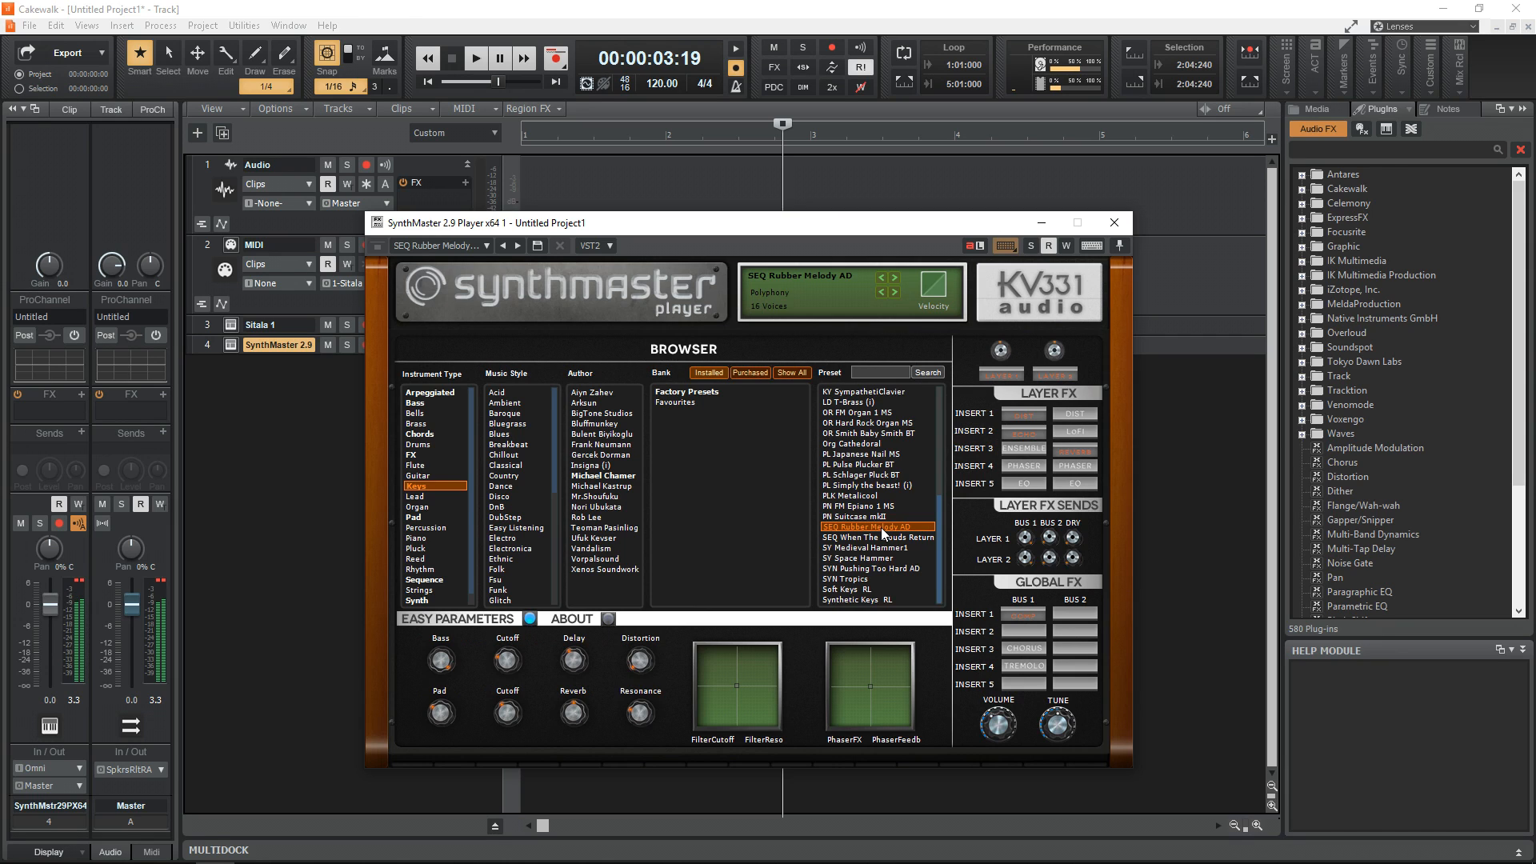
{"action": "left_click", "coordinate": [419, 507]}
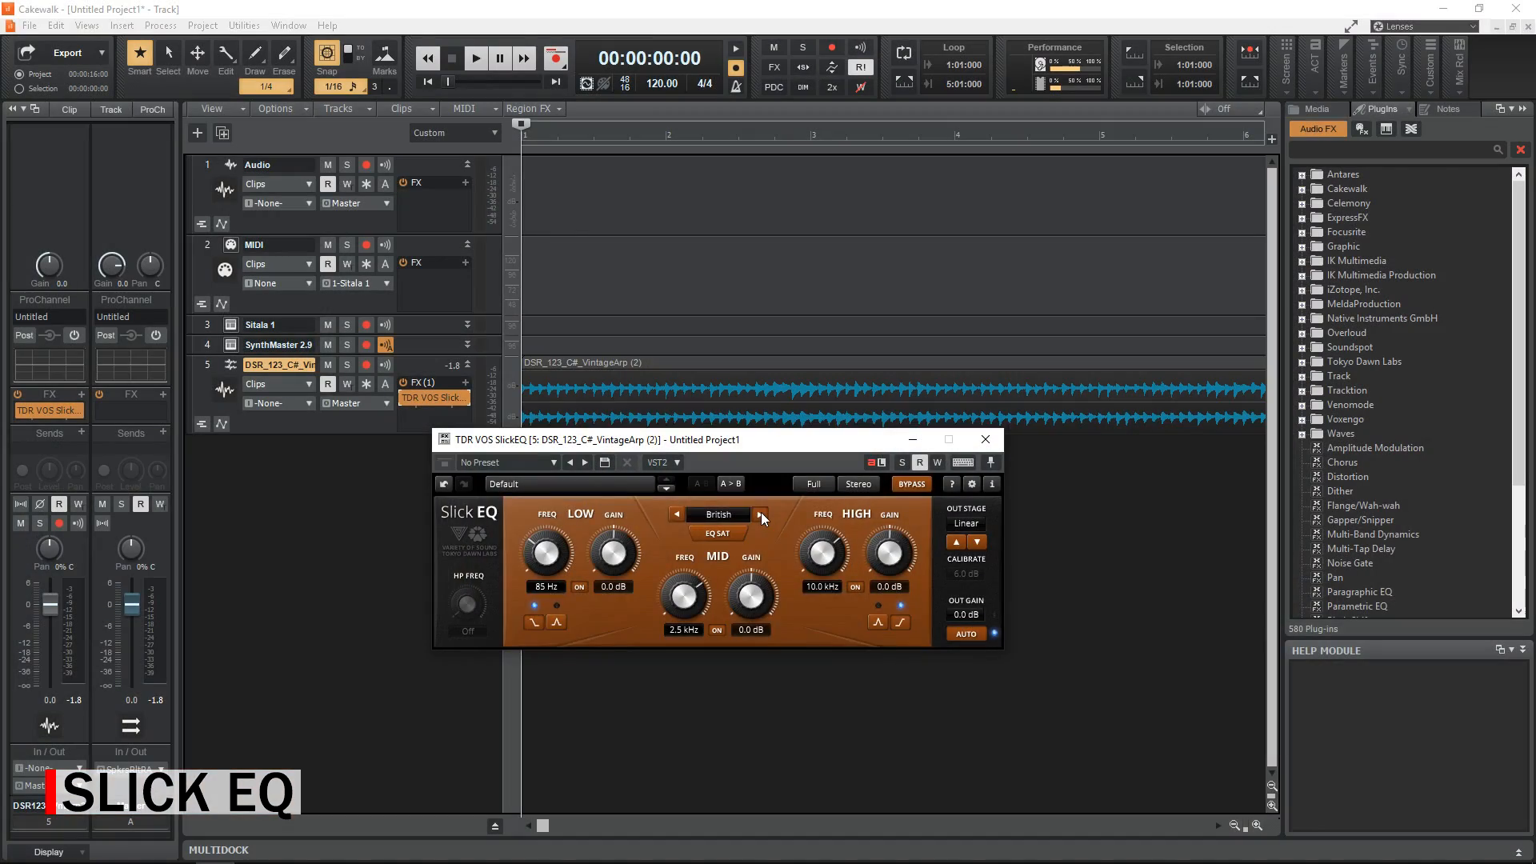
Set Slick EQ to American mode, low band off, high band at 500 Hz with boosted gain
{"action": "left_click", "coordinate": [763, 514]}
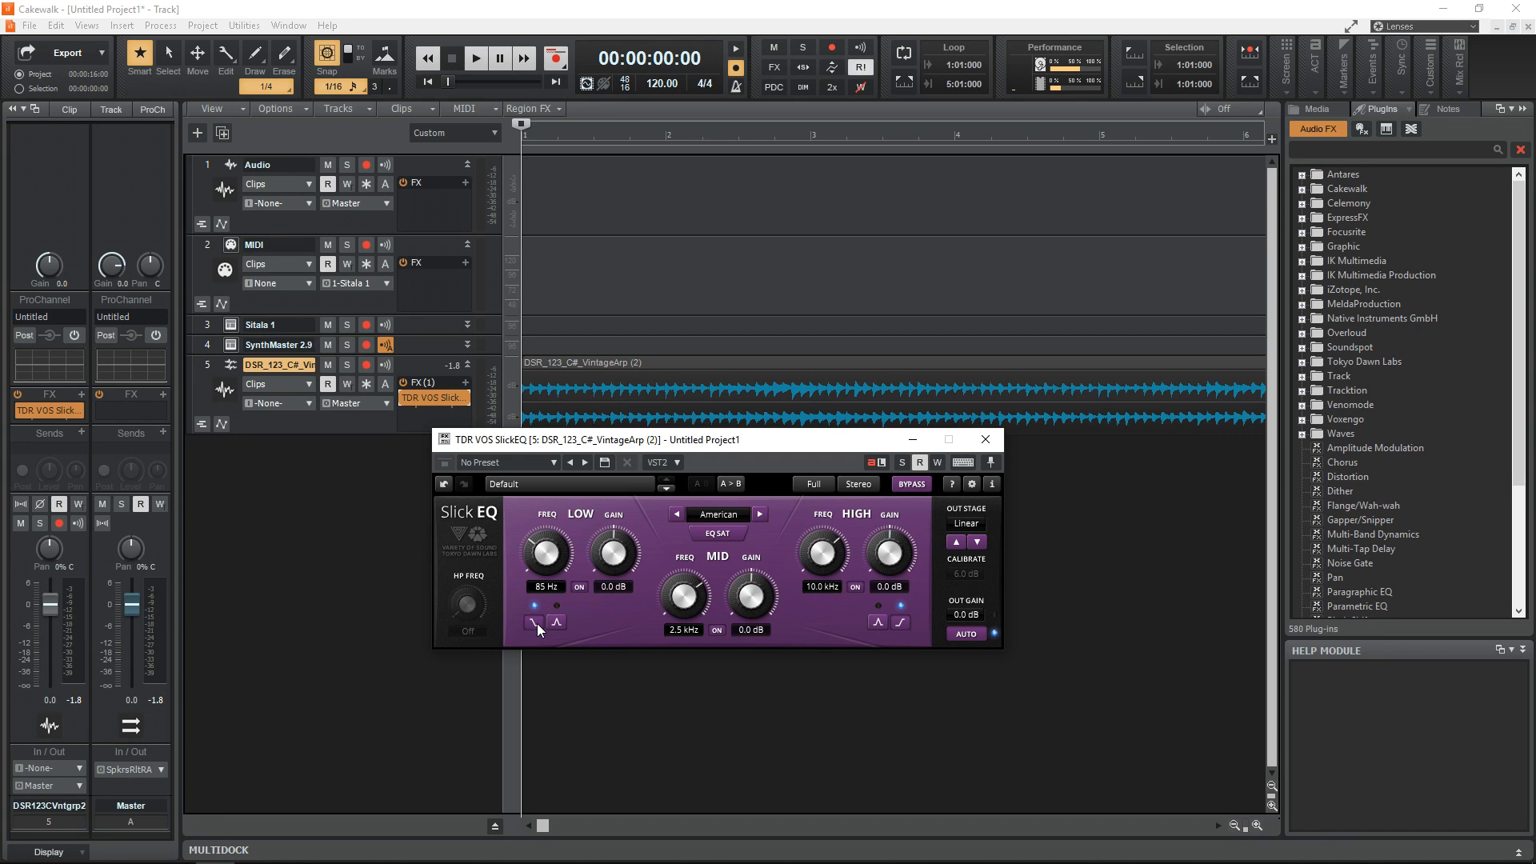
{"action": "left_click", "coordinate": [536, 621]}
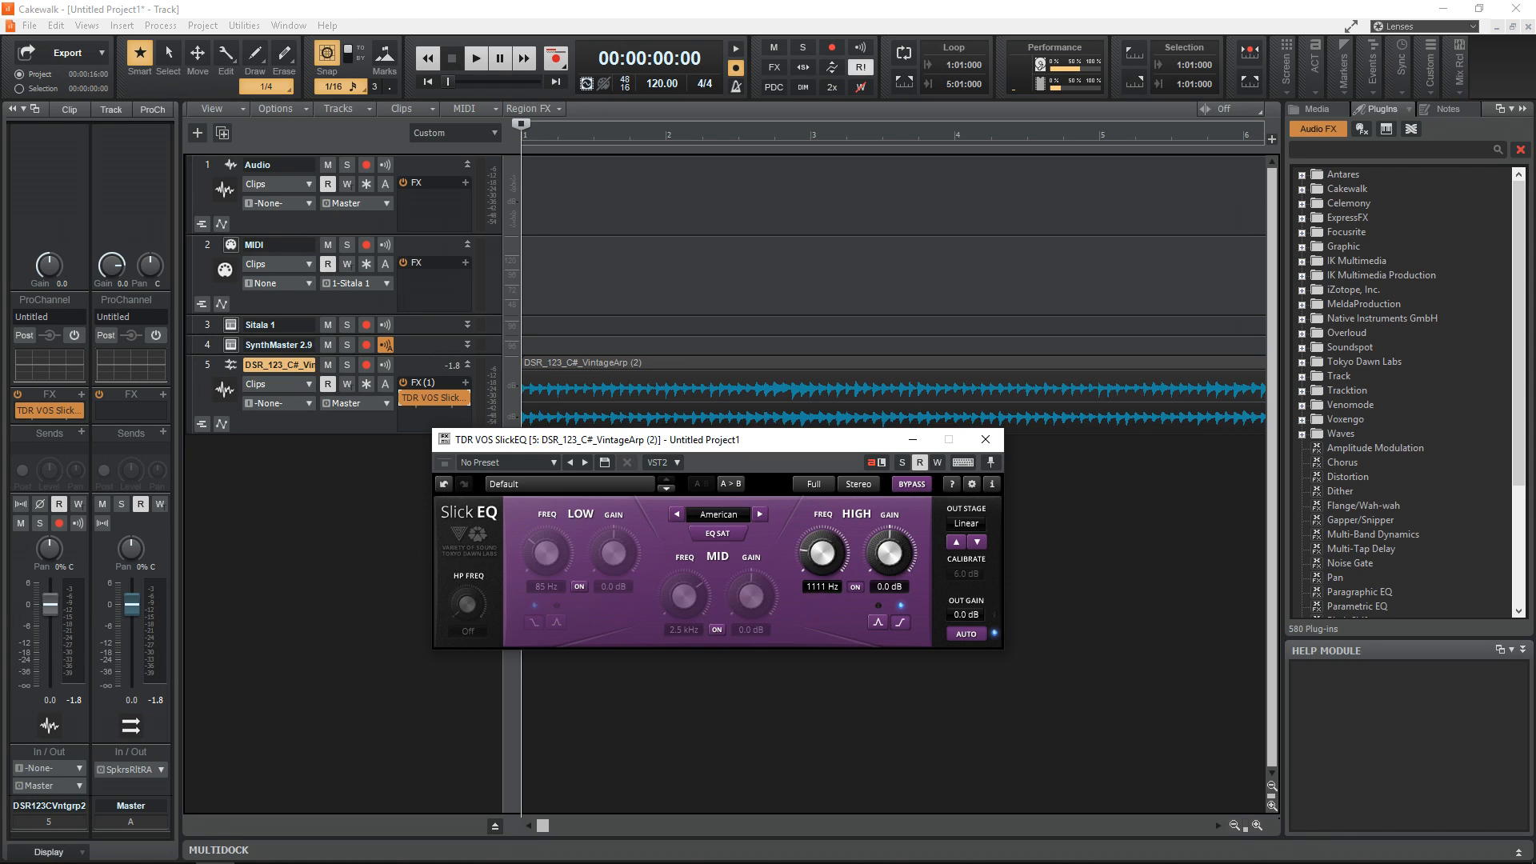
{"action": "left_click_drag", "start_coordinate": [821, 551], "coordinate": [821, 578]}
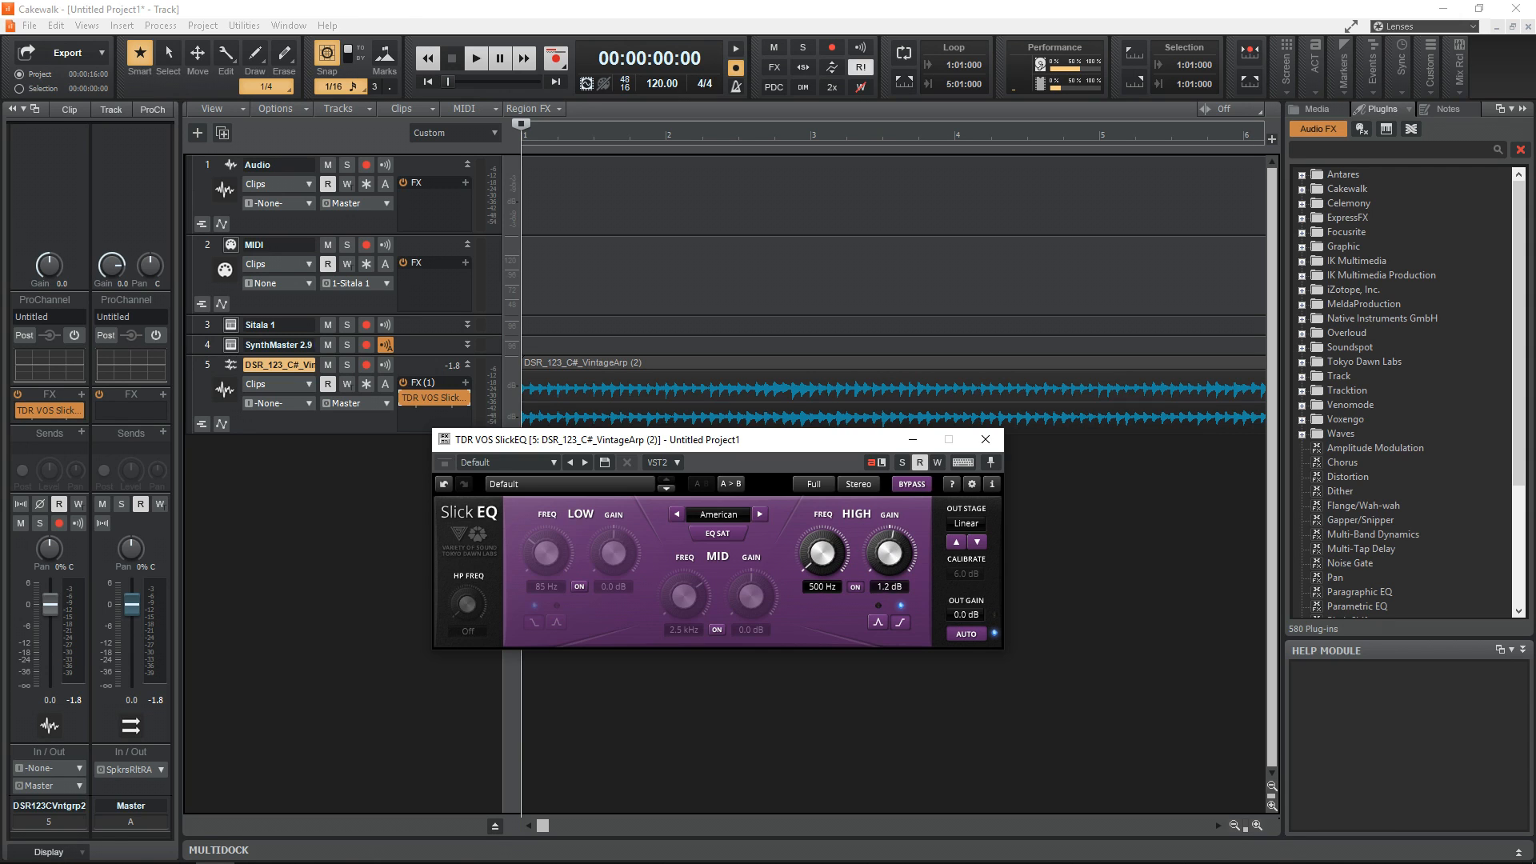
{"action": "left_click_drag", "start_coordinate": [885, 549], "coordinate": [885, 529]}
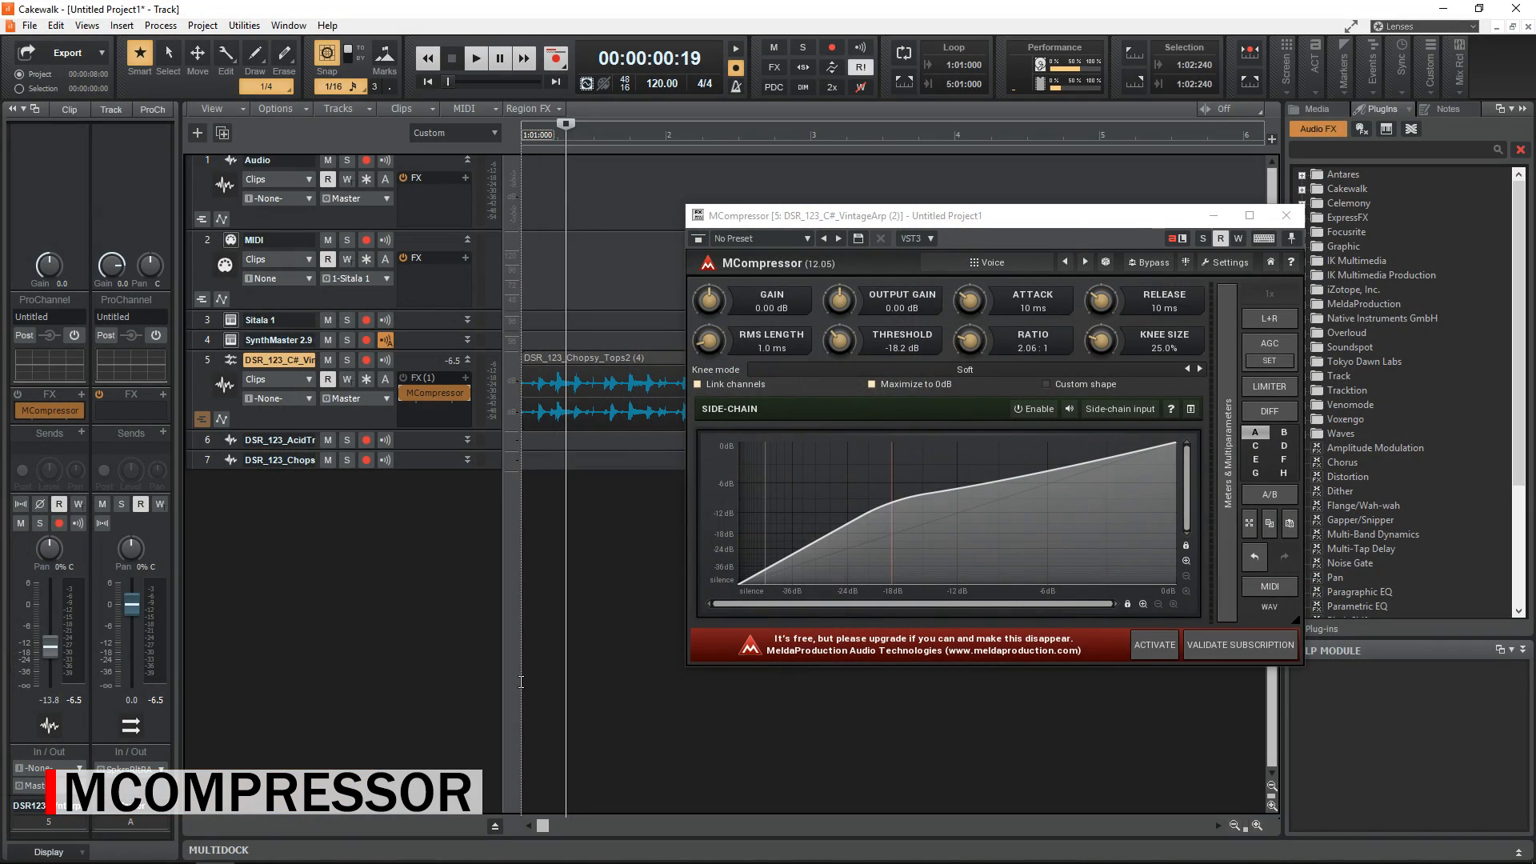
Start playback and bring up MCompressor's preset collection
{"action": "left_click", "coordinate": [475, 58]}
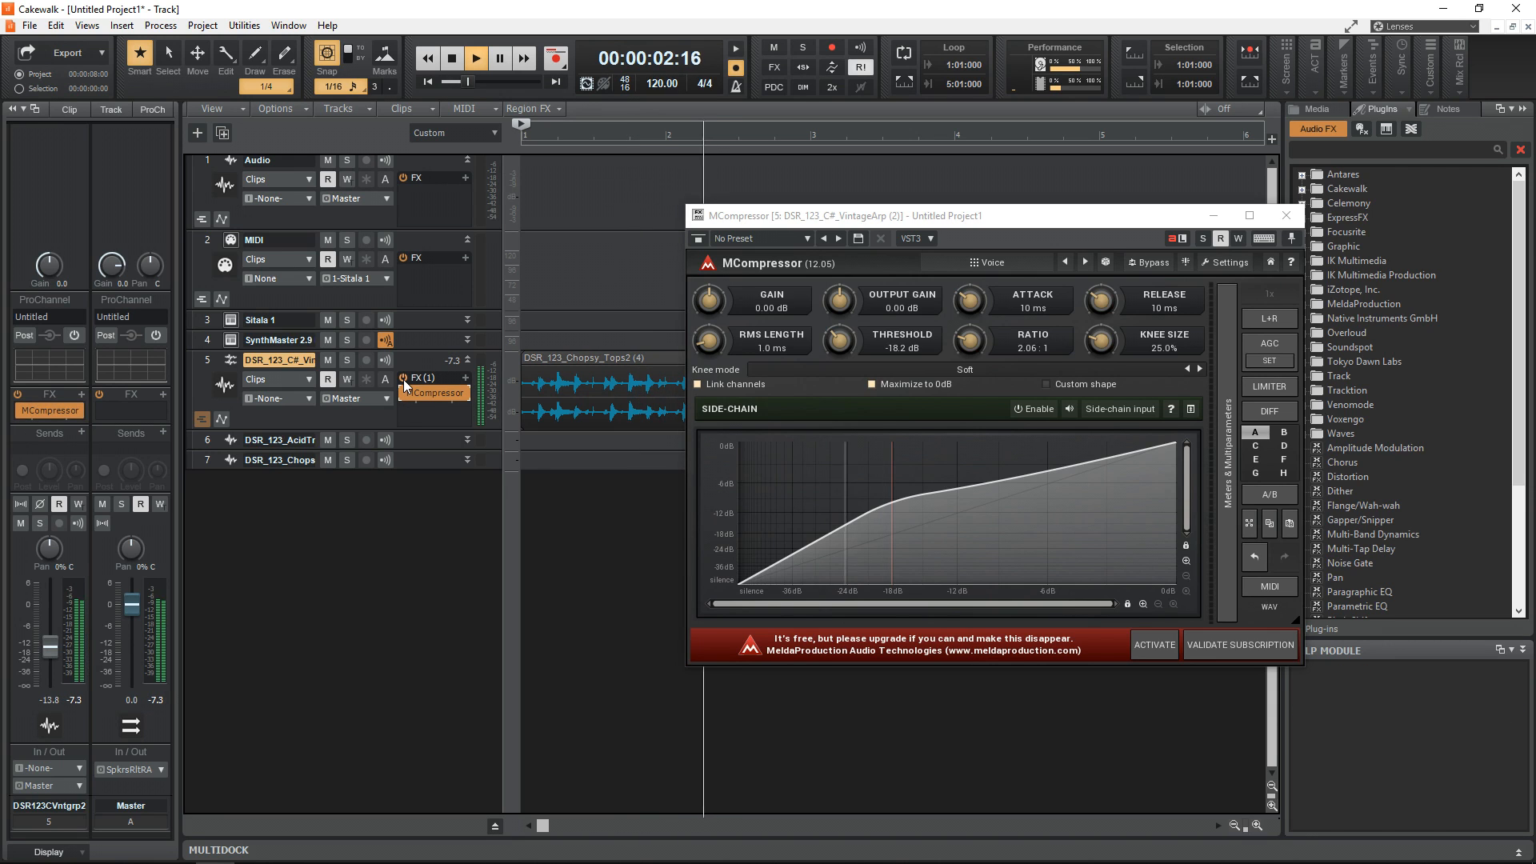
{"action": "left_click", "coordinate": [699, 239]}
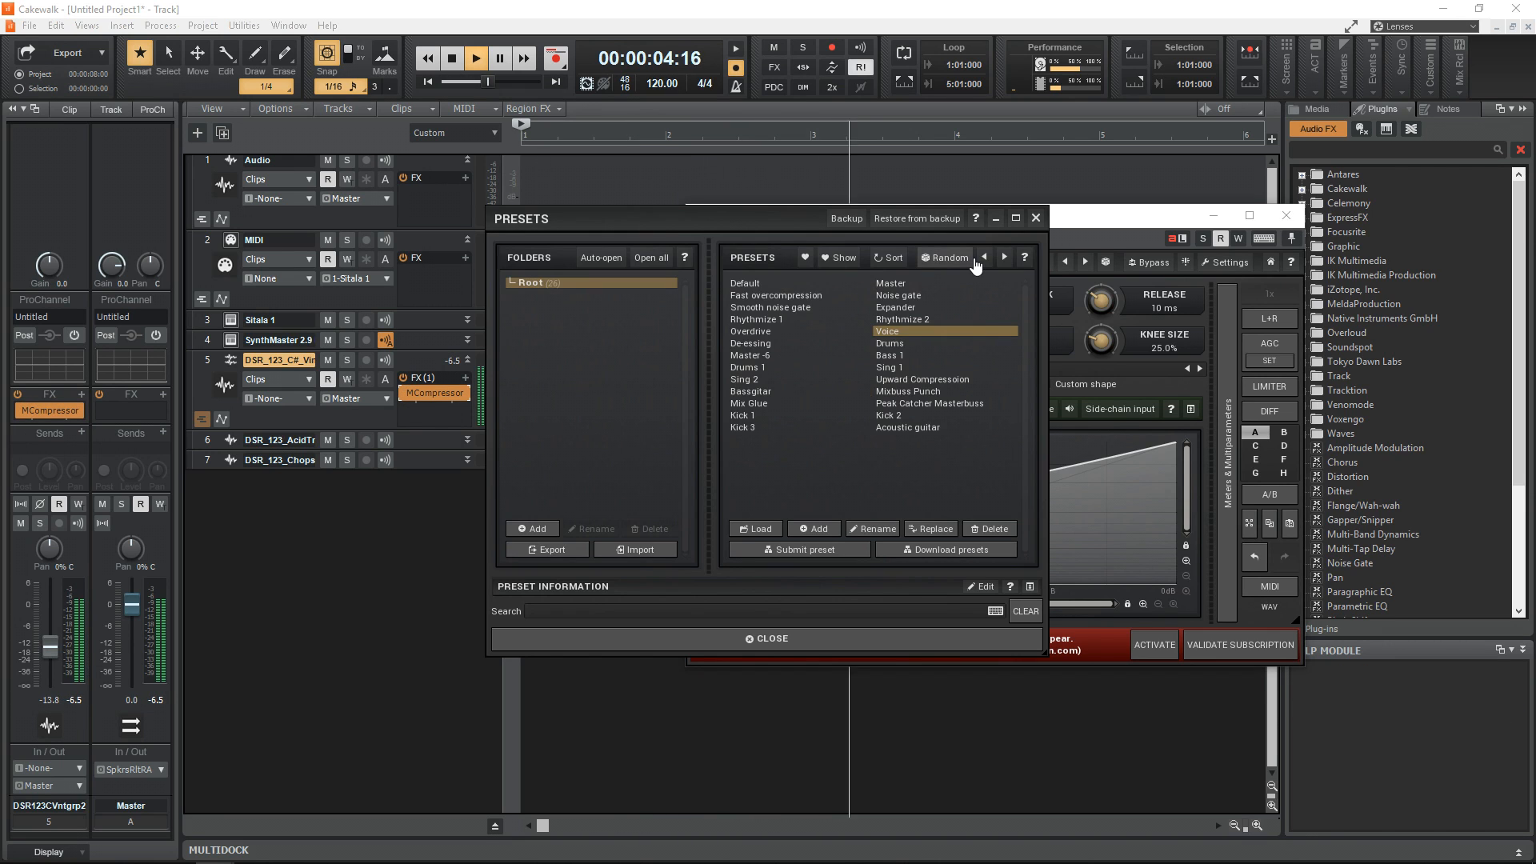
Audition the Rhythmize 2 and Expander presets, ending on Fast overcompression
{"action": "left_click", "coordinate": [901, 319]}
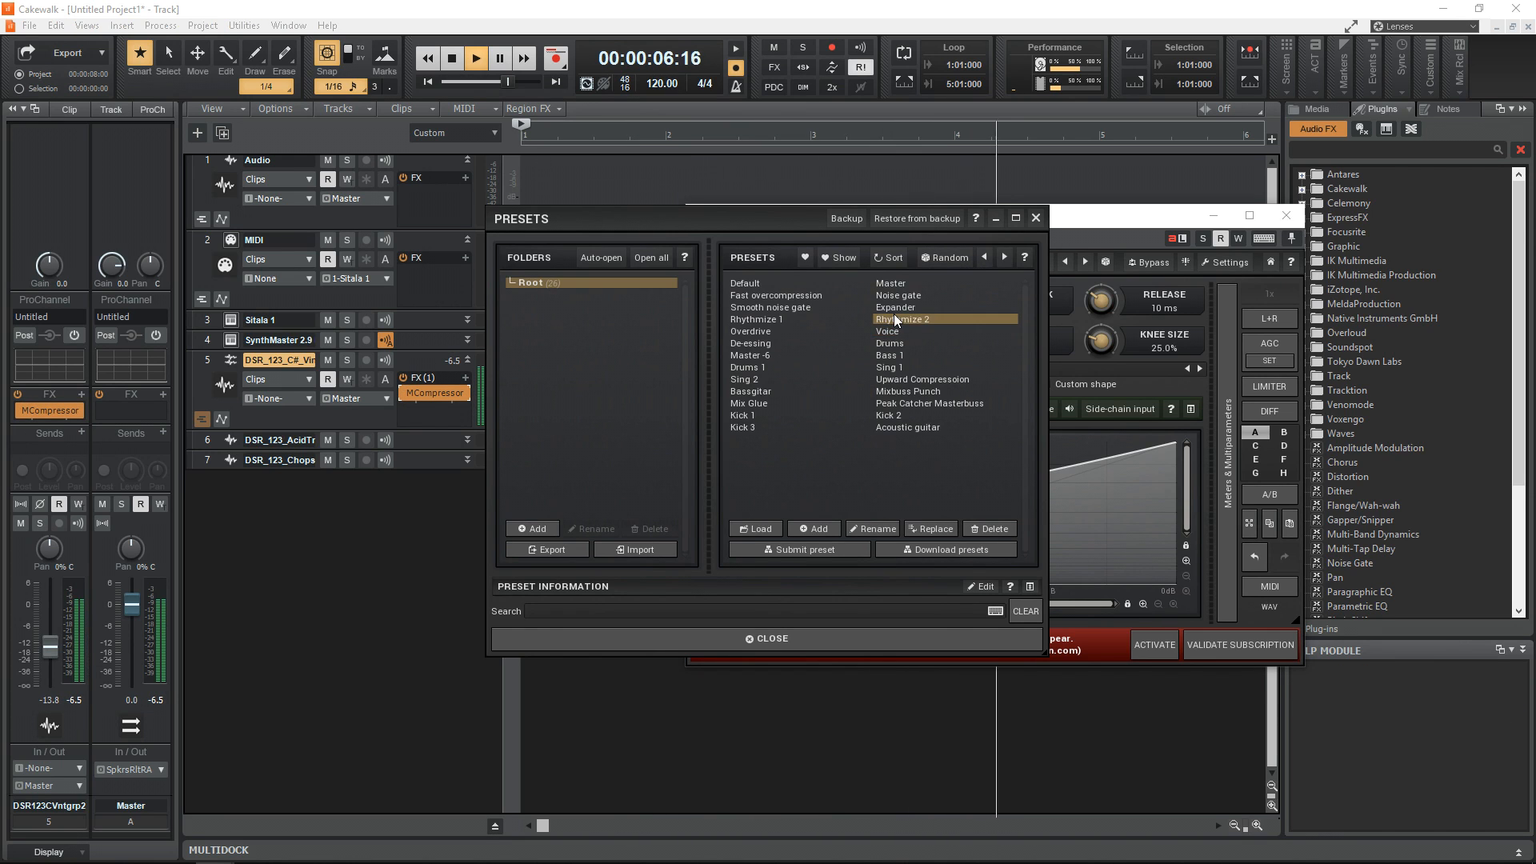
{"action": "left_click", "coordinate": [895, 308]}
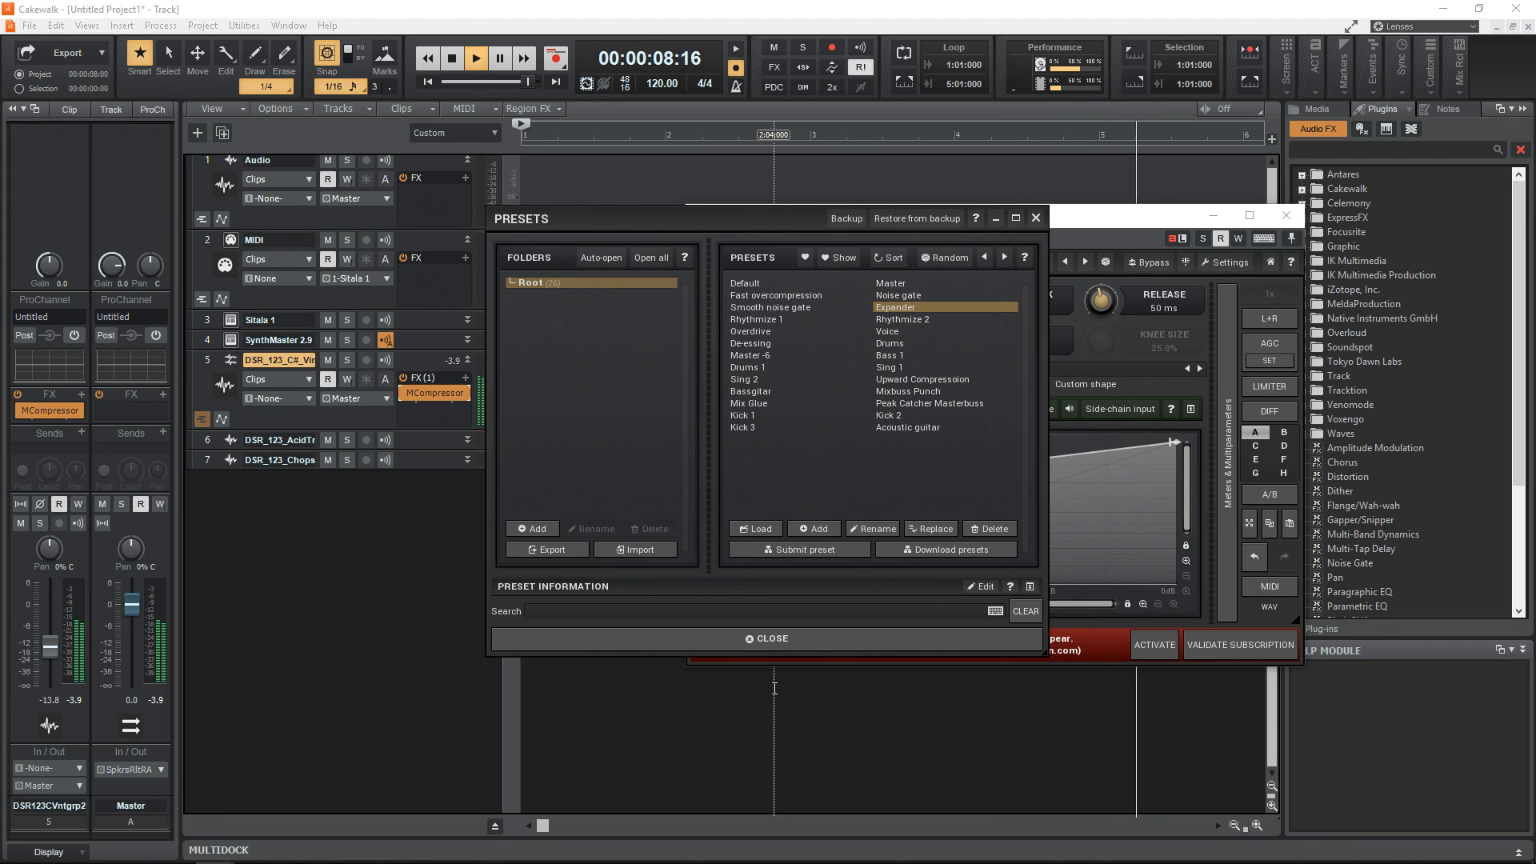
{"action": "left_click", "coordinate": [768, 638]}
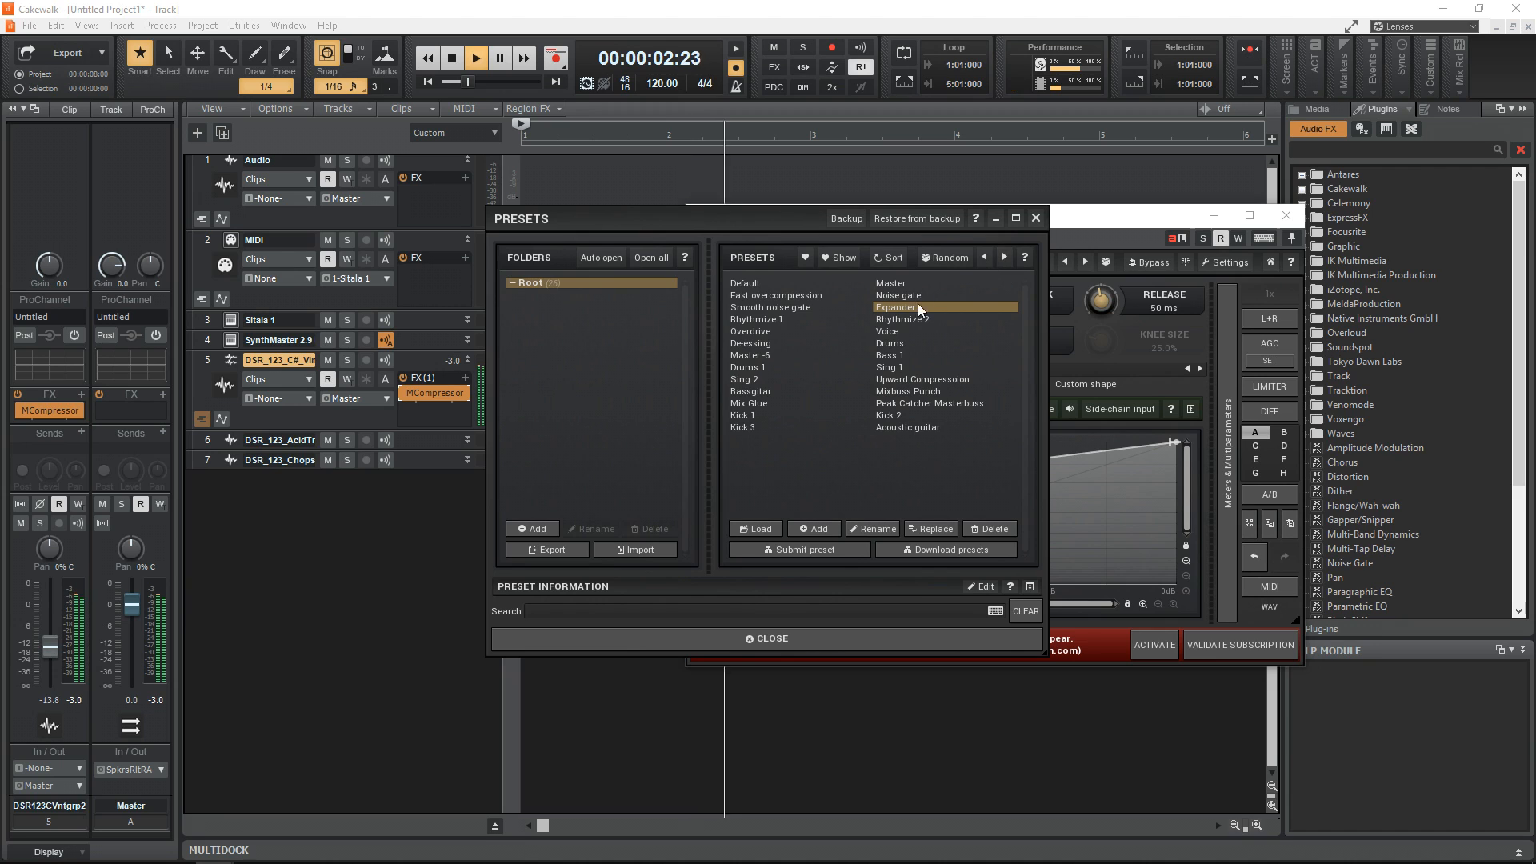
{"action": "left_click", "coordinate": [778, 295]}
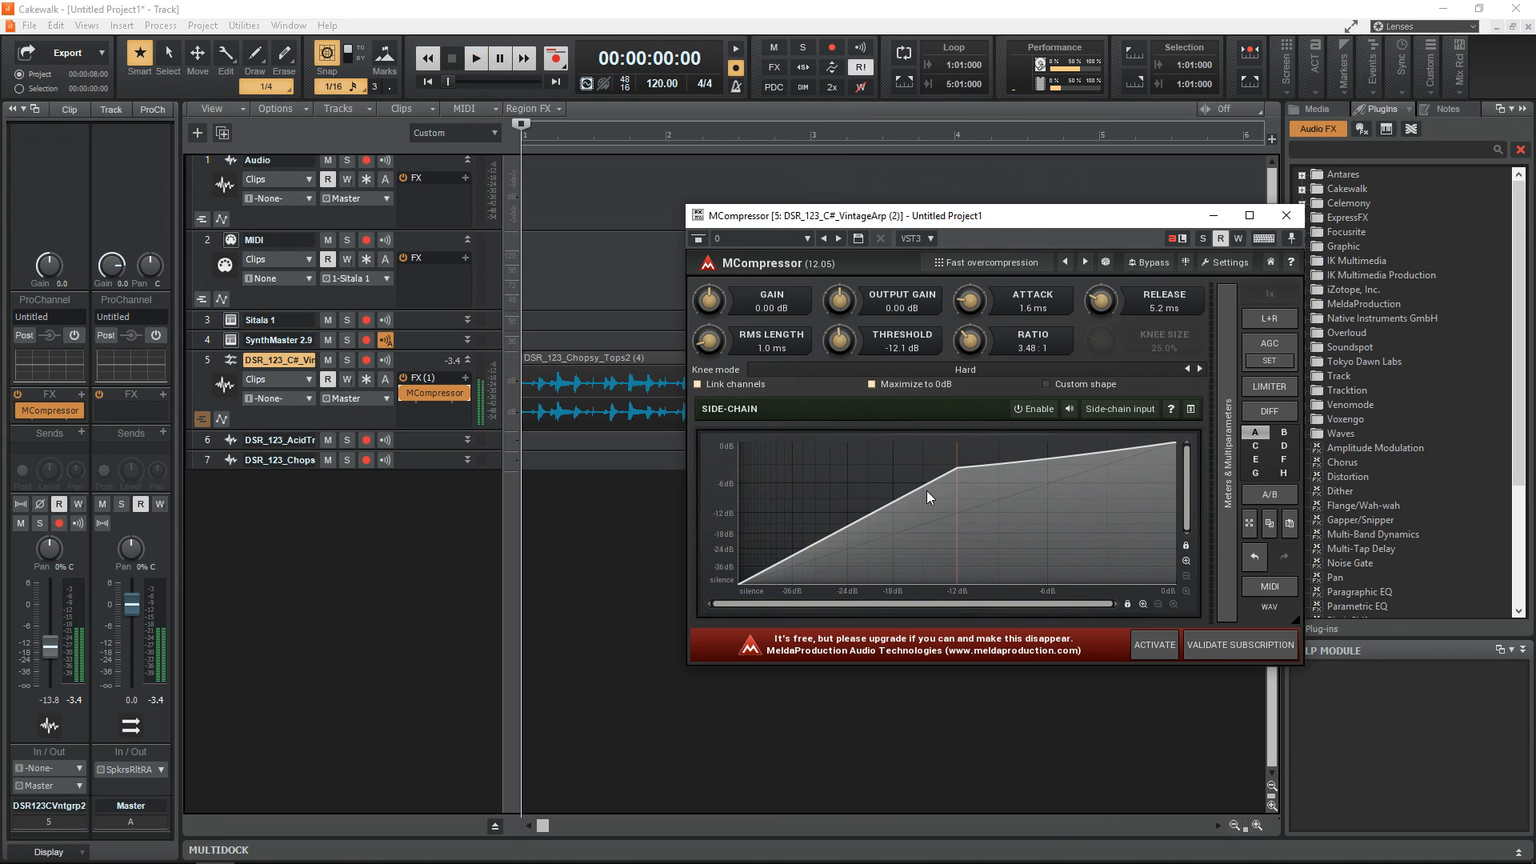
{"action": "mouse_move", "coordinate": [1045, 453]}
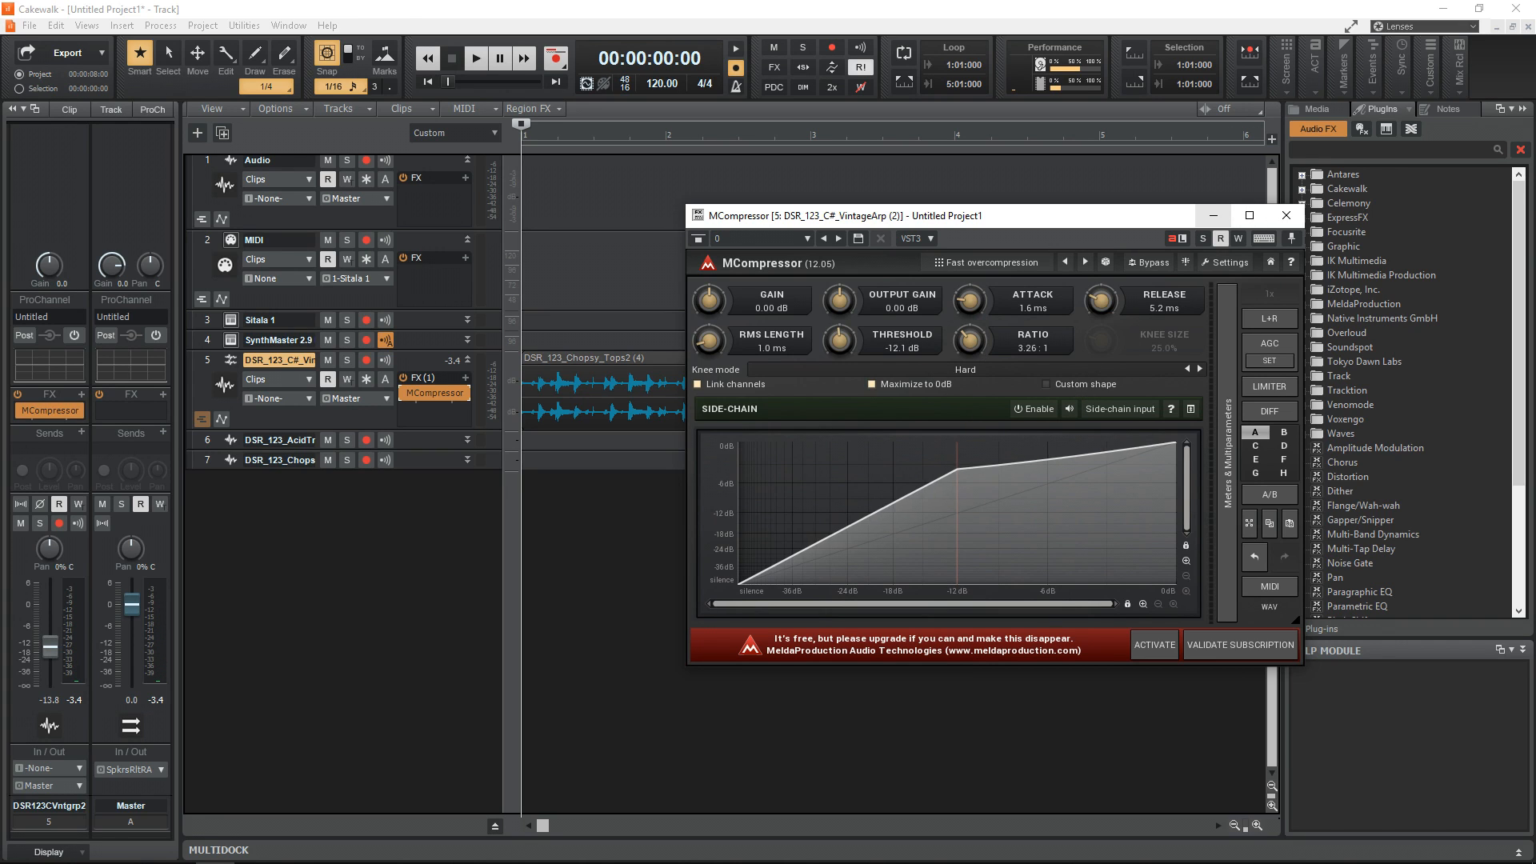
Raise the compression ratio to about 4.2:1, then settle it back to about 3.3:1
{"action": "left_click_drag", "start_coordinate": [970, 339], "coordinate": [970, 352]}
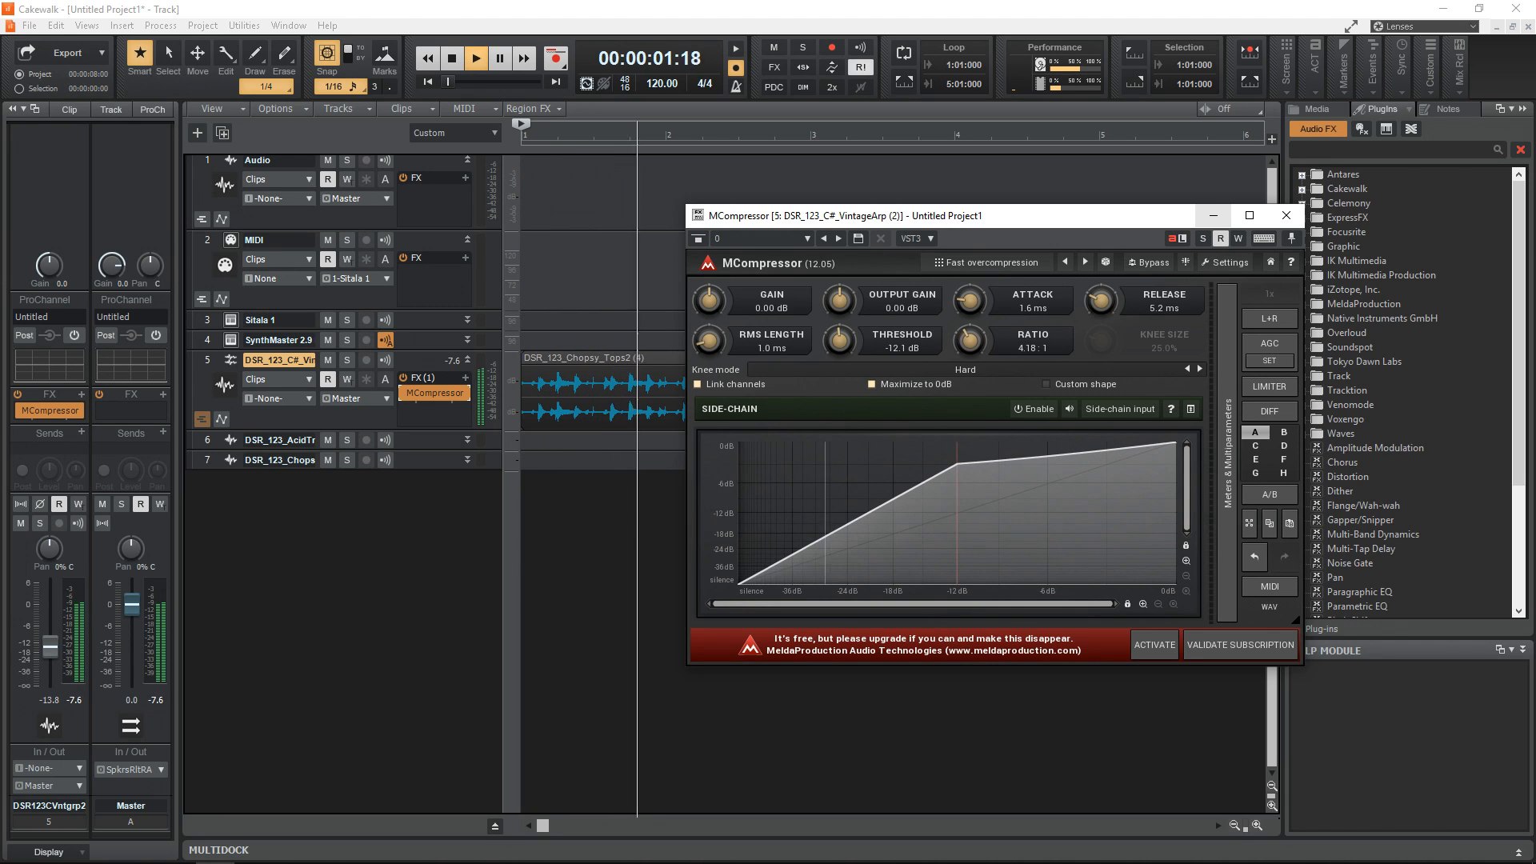
{"action": "left_click_drag", "start_coordinate": [971, 339], "coordinate": [971, 350]}
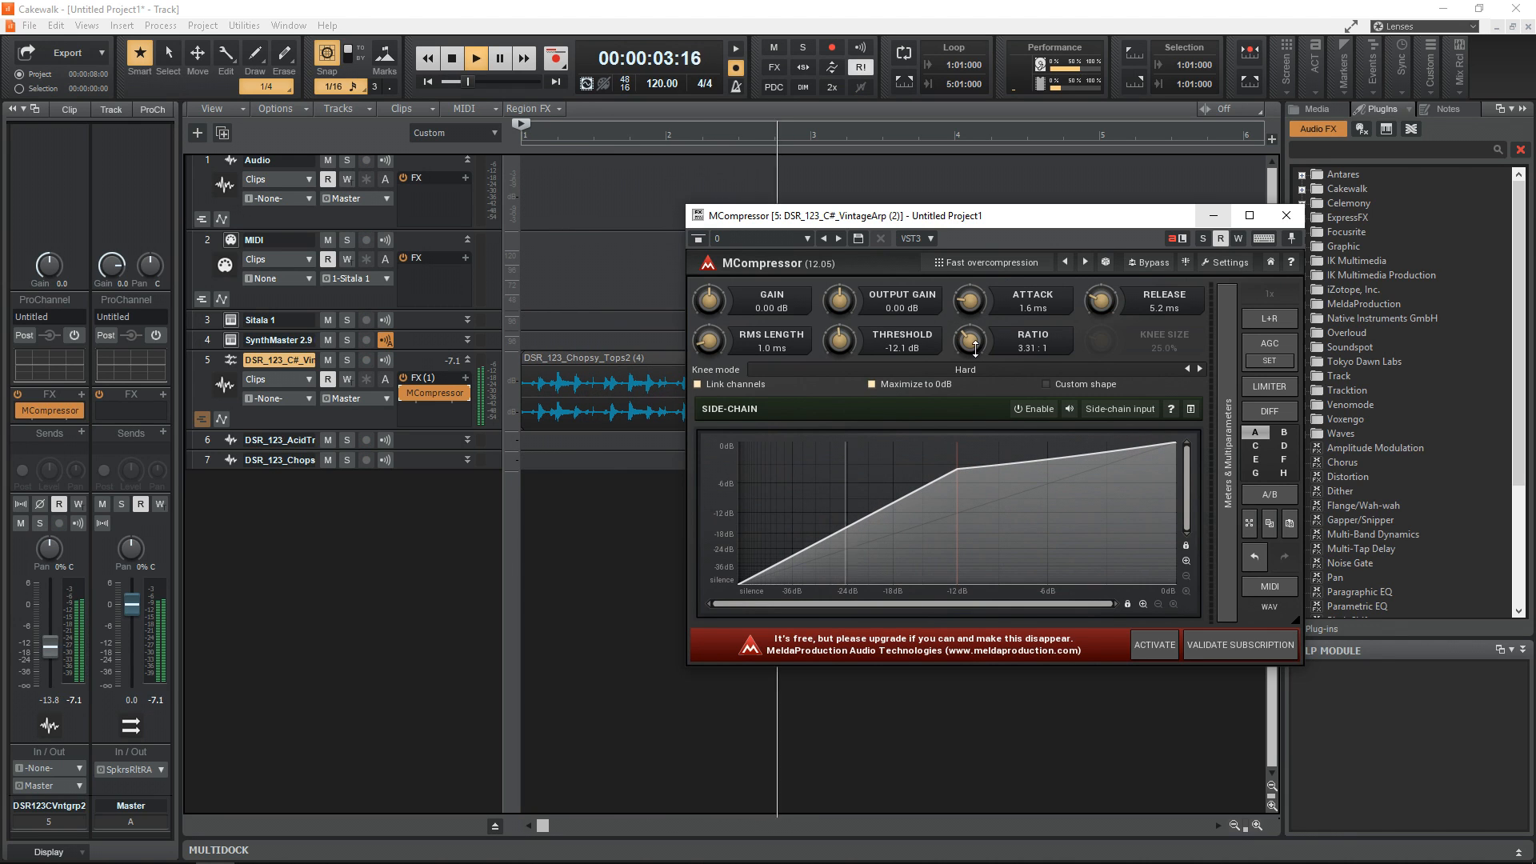